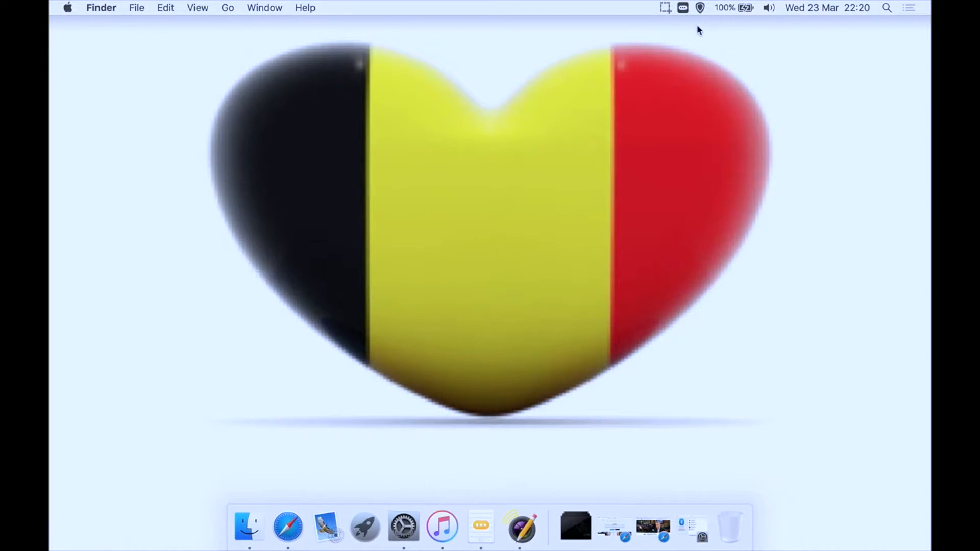
Show Typeeto's menu-bar menu listing the iPad and Apple TV with the app options
click(683, 7)
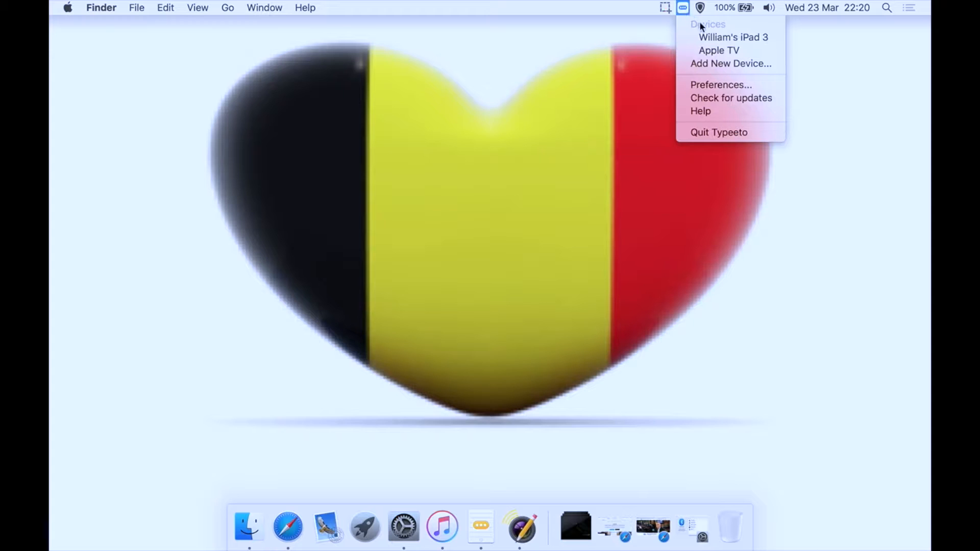
mouse_move(719, 51)
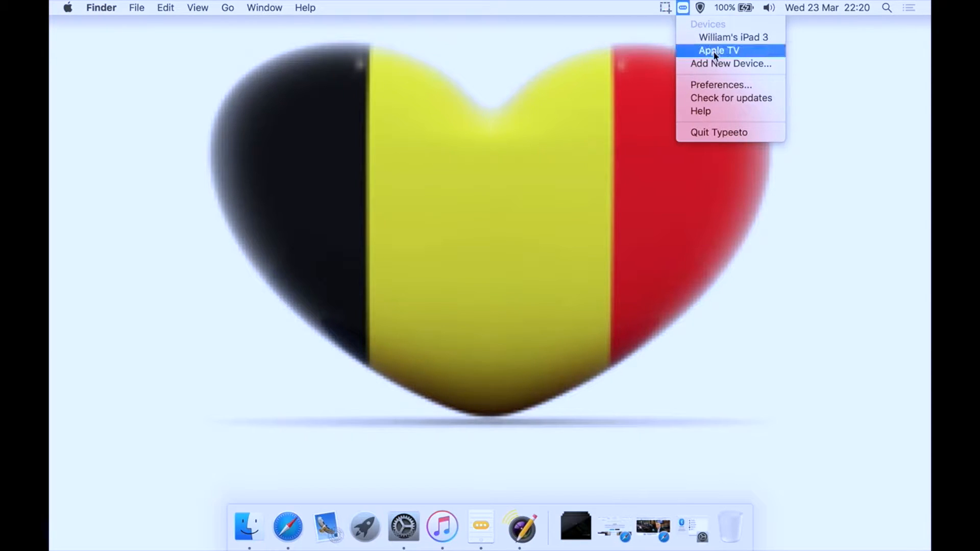
mouse_move(716, 110)
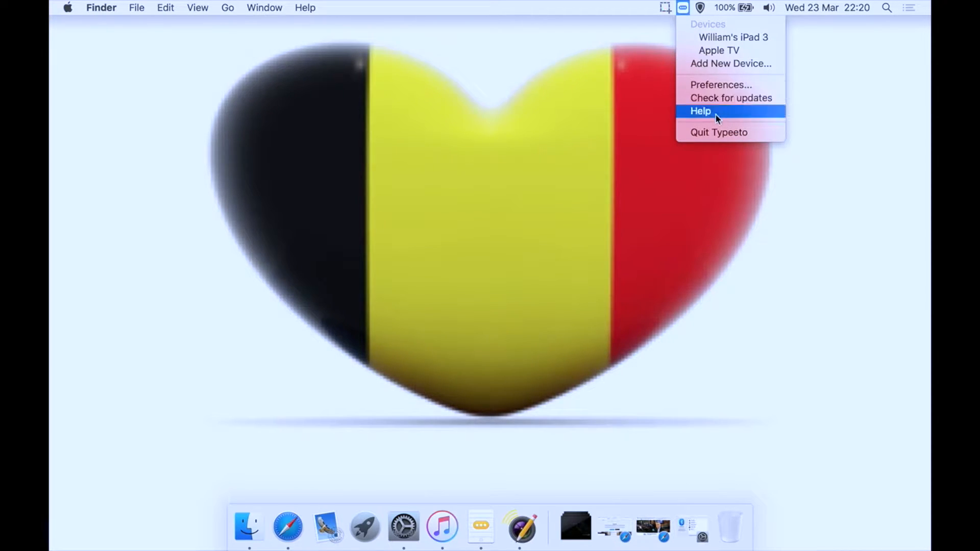
mouse_move(709, 98)
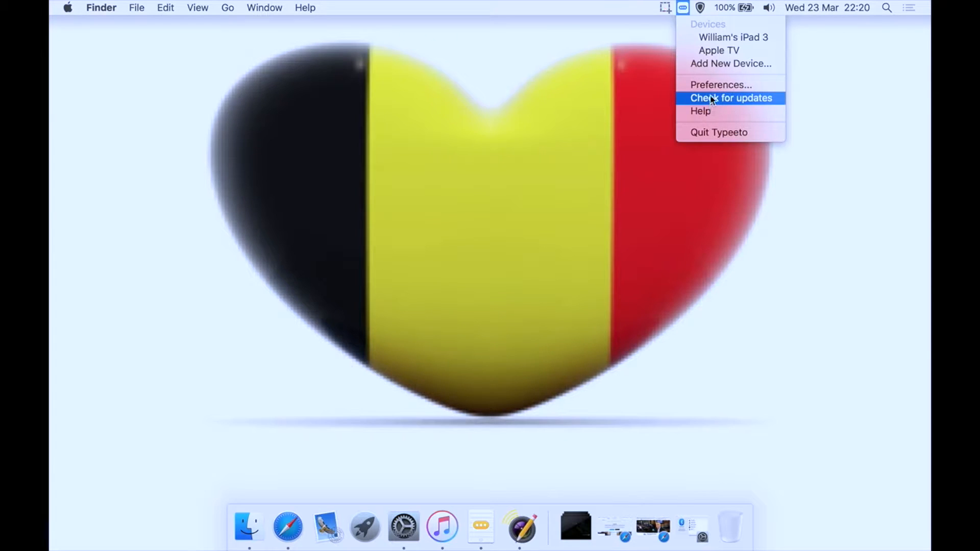
In Typeeto's General preferences, turn off 'Place icon in Dock'
click(719, 84)
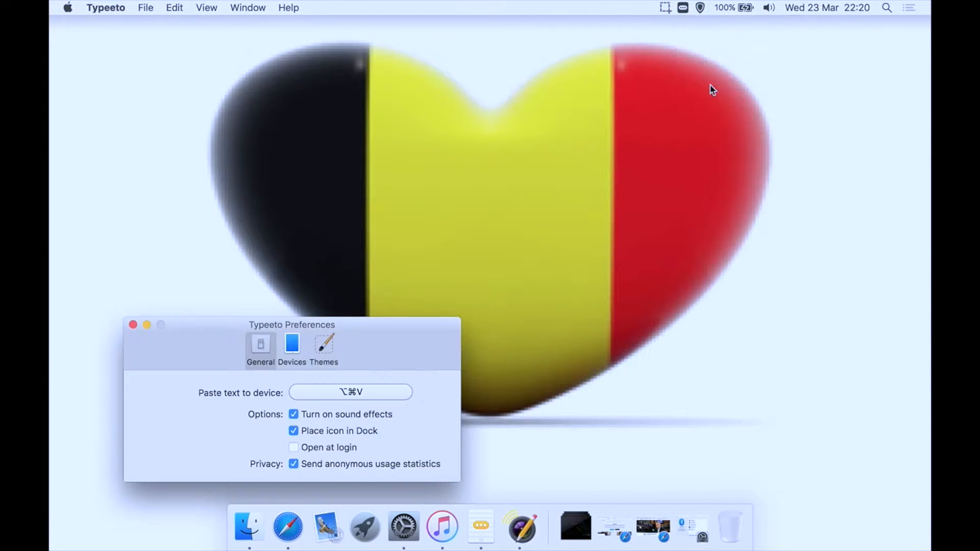
drag(292, 324, 433, 106)
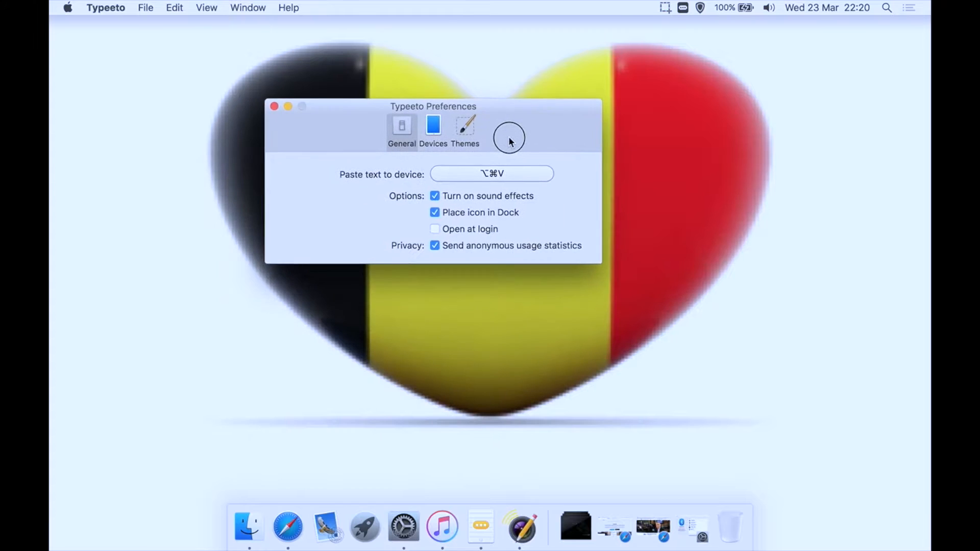
drag(433, 106, 438, 93)
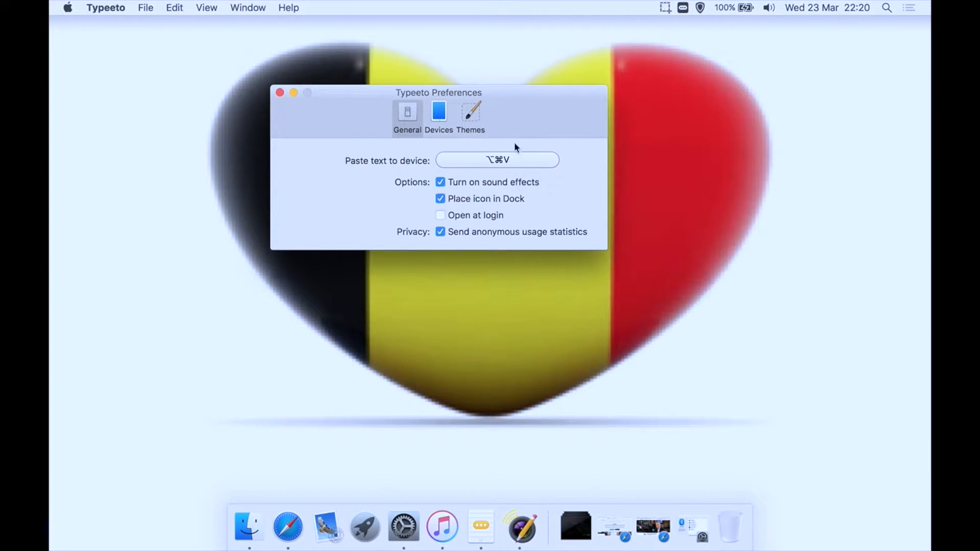
mouse_move(490, 190)
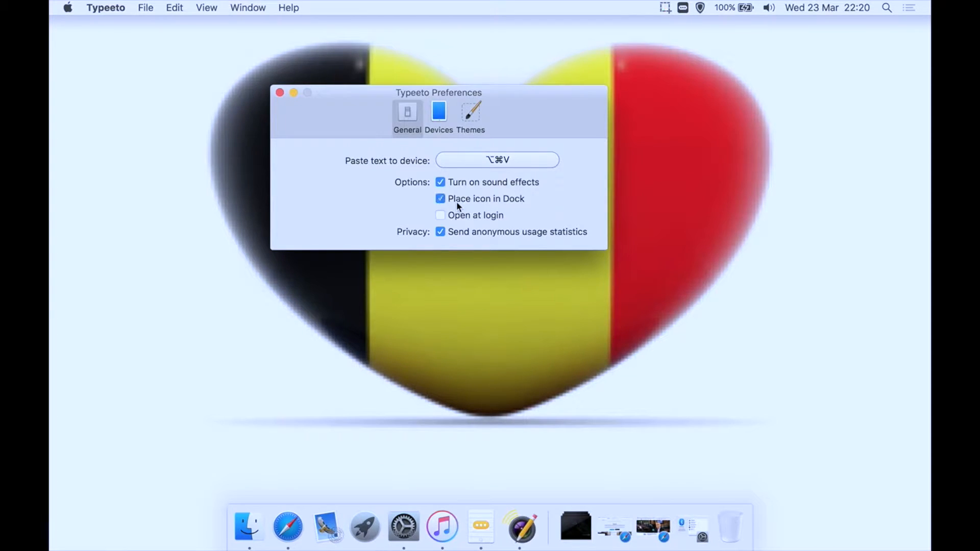
click(440, 198)
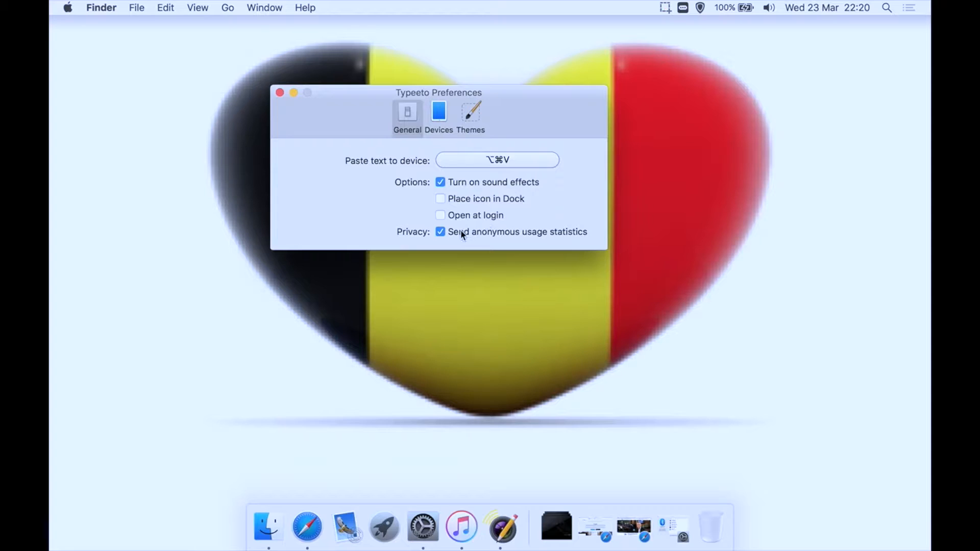
mouse_move(511, 242)
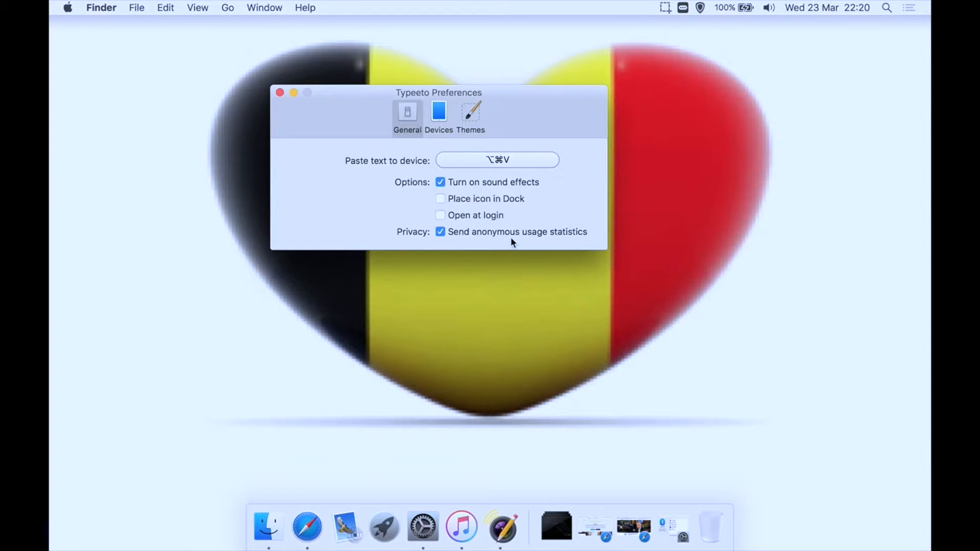
mouse_move(575, 243)
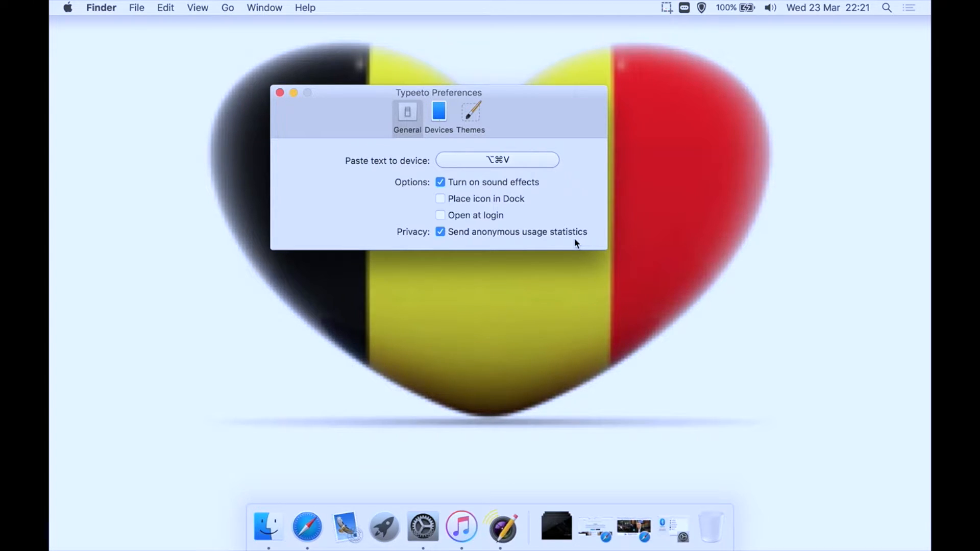
click(470, 115)
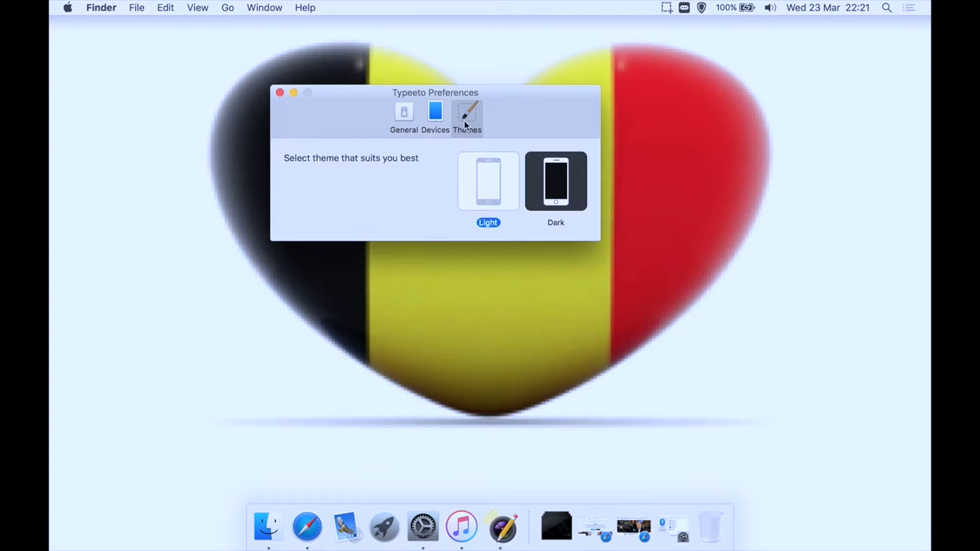
mouse_move(446, 133)
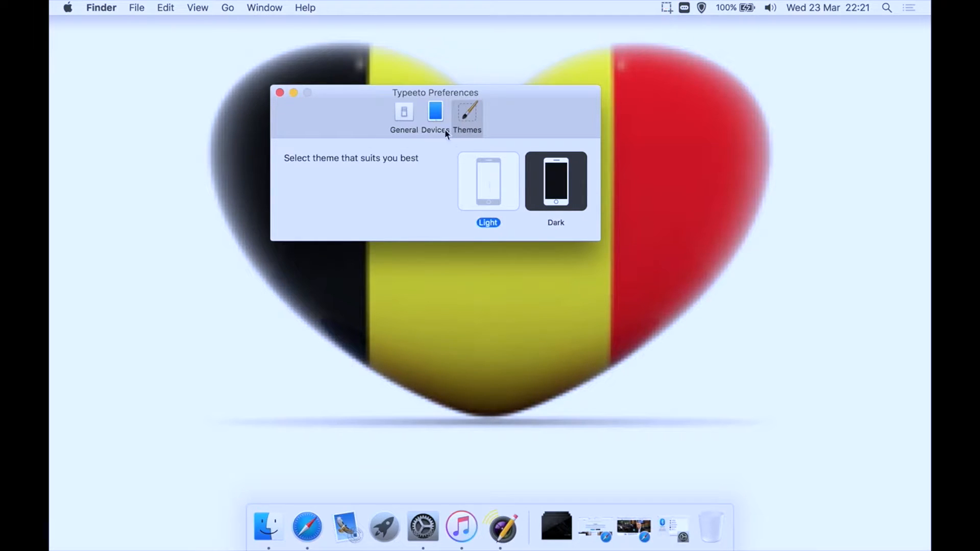
click(434, 115)
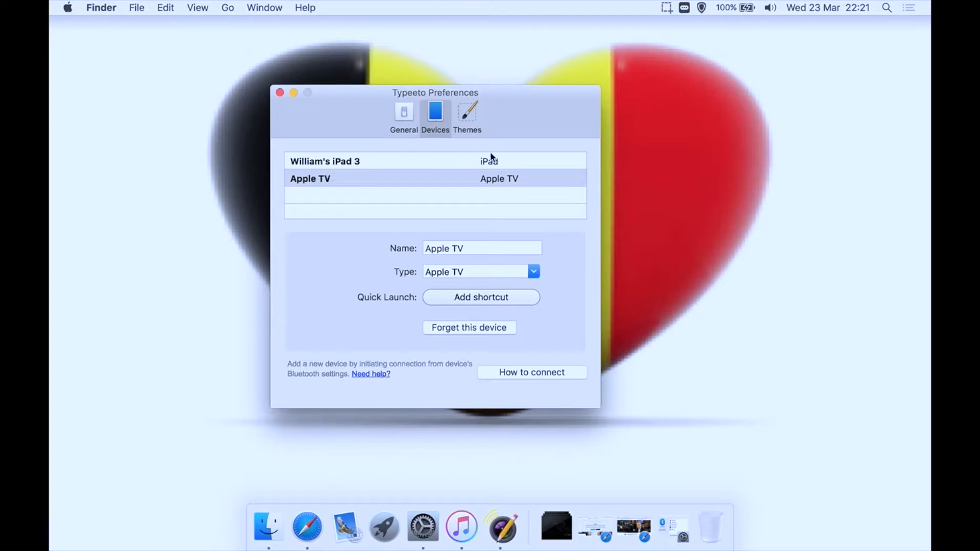
mouse_move(406, 190)
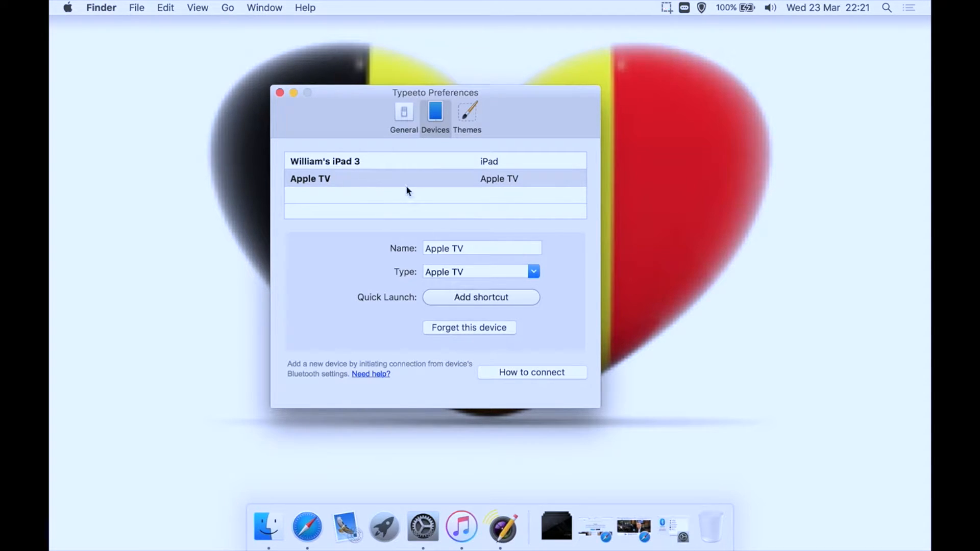
mouse_move(597, 226)
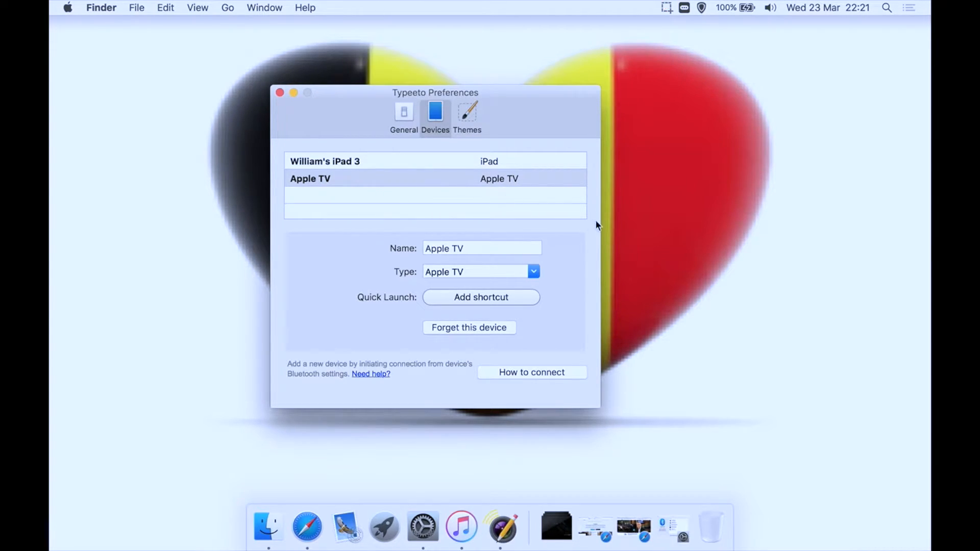
mouse_move(422, 232)
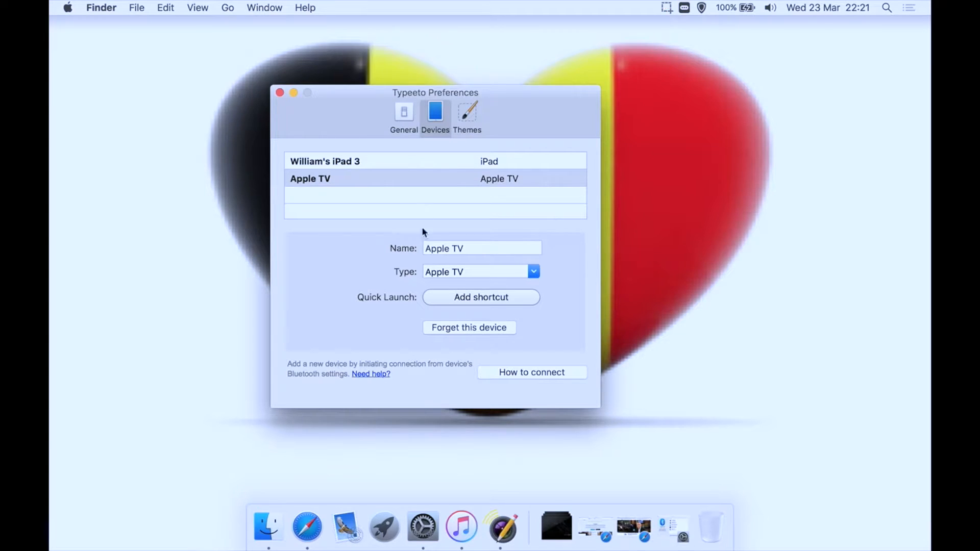
click(481, 248)
text( 4)
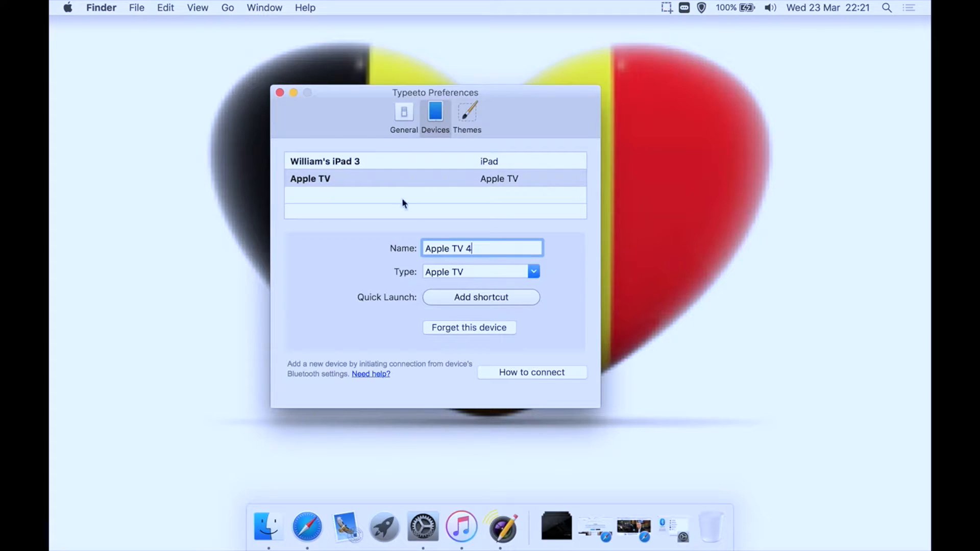
click(315, 178)
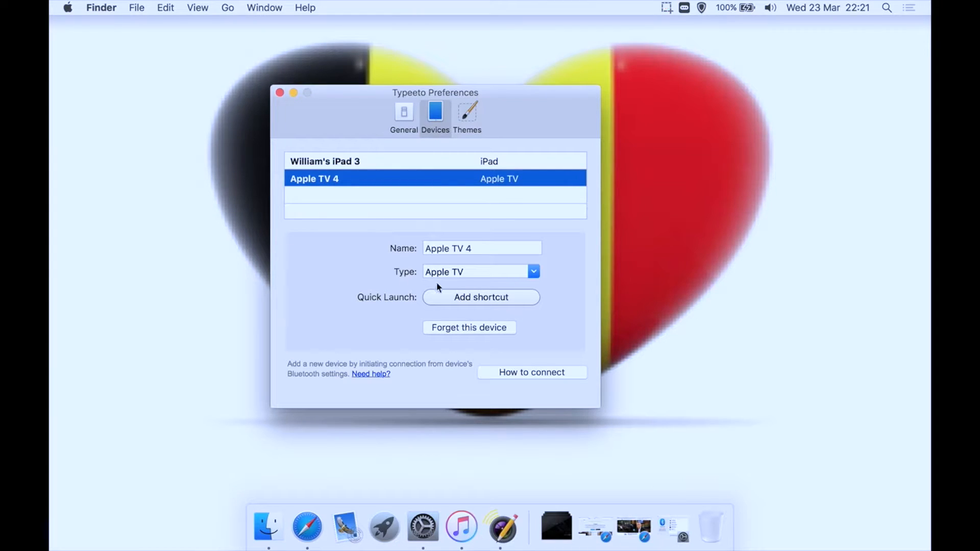
mouse_move(394, 285)
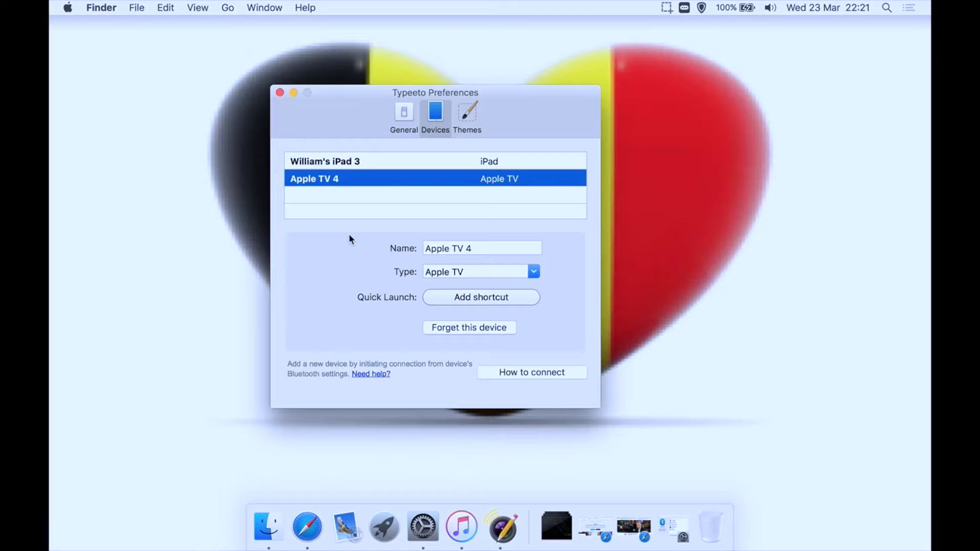
mouse_move(348, 171)
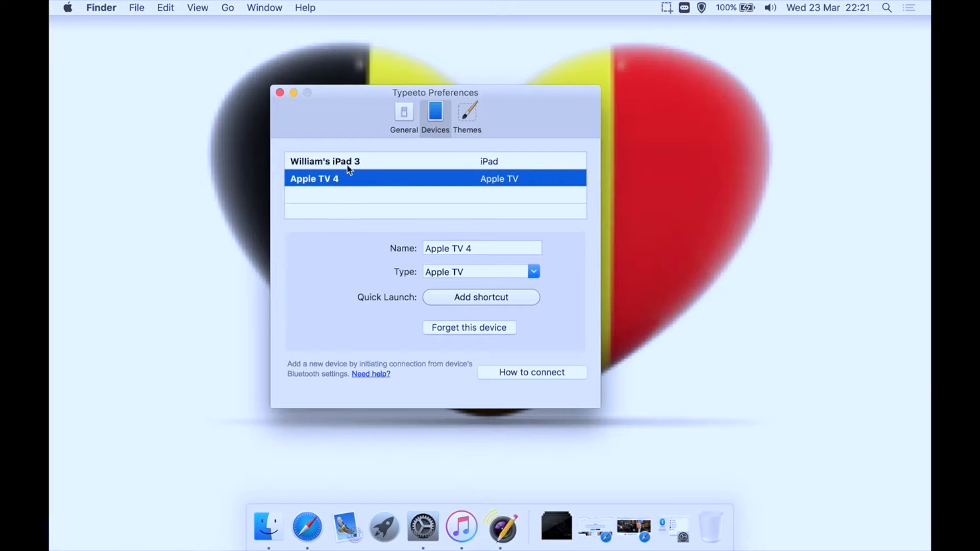
click(324, 162)
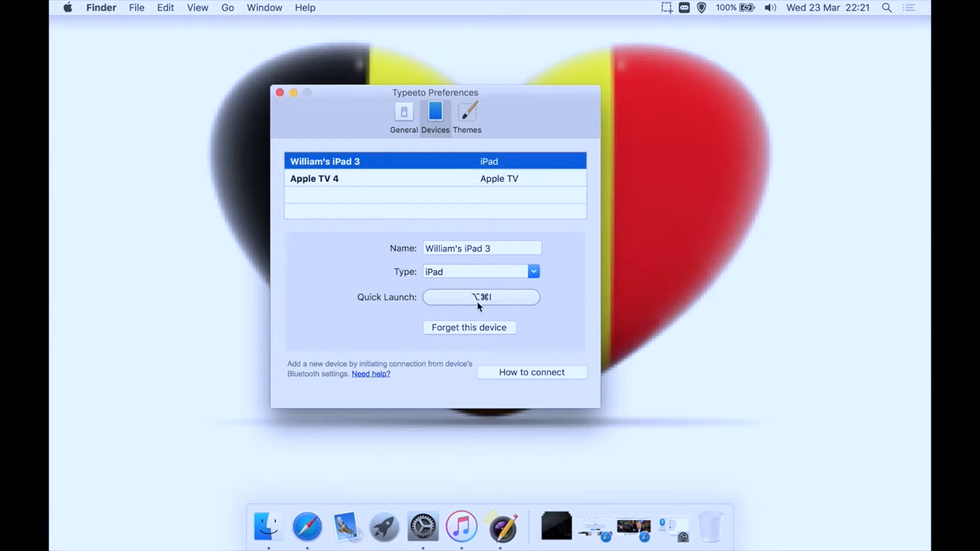
click(439, 248)
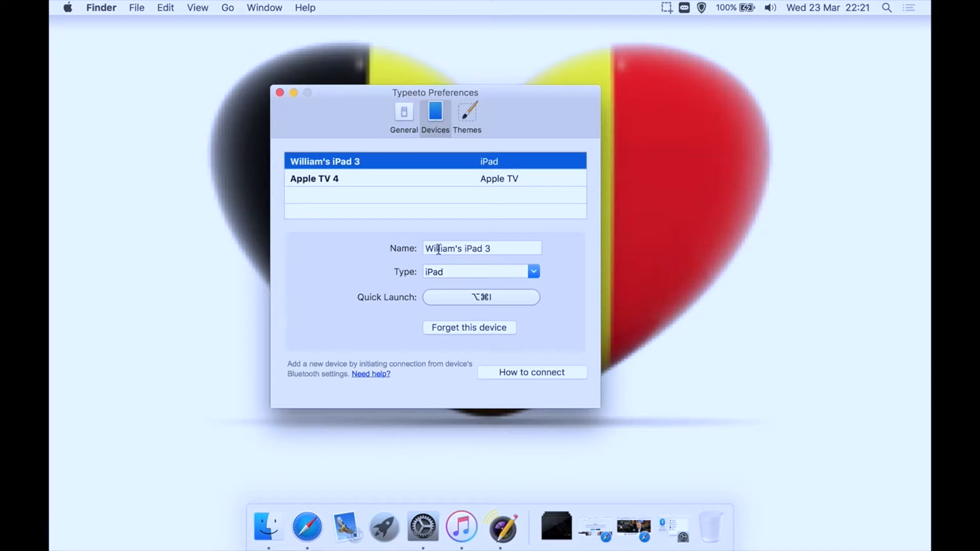
mouse_move(460, 260)
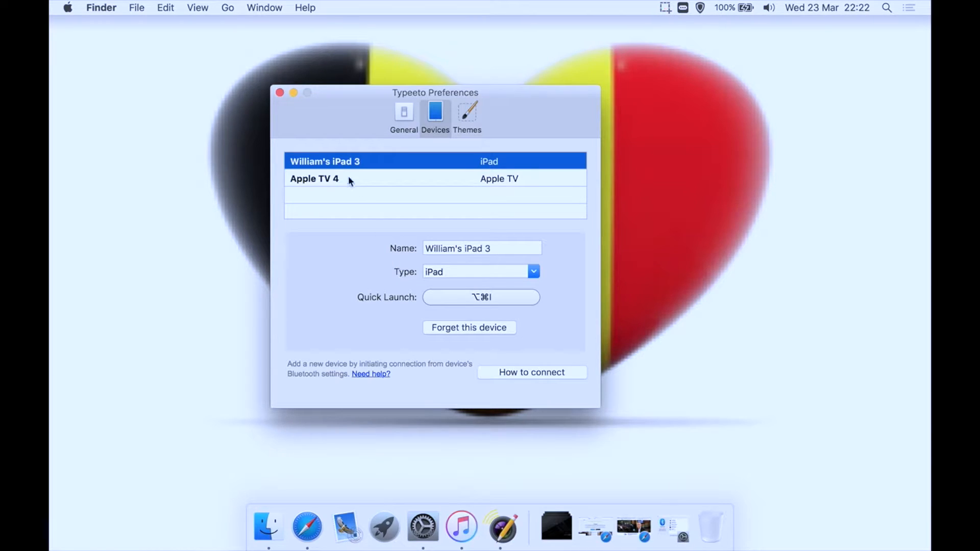
click(314, 179)
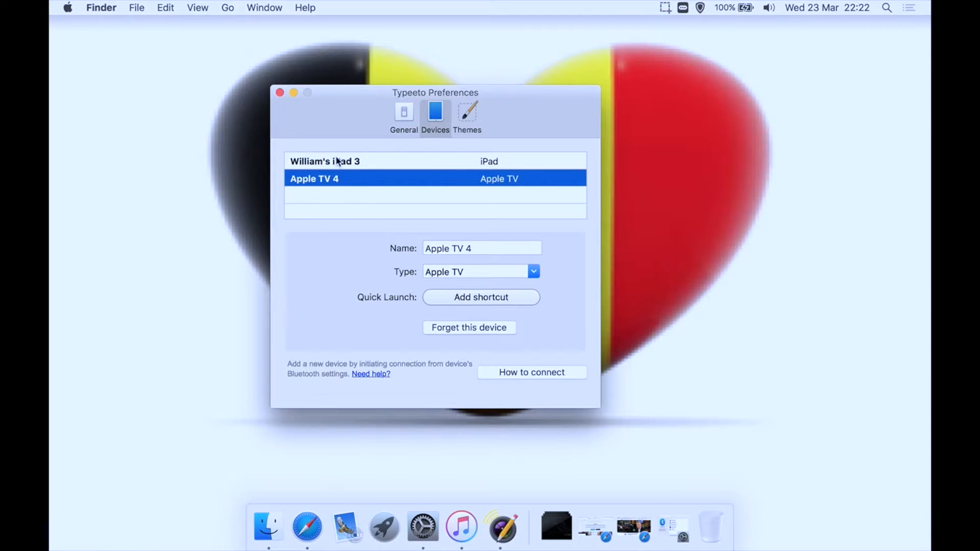
click(325, 161)
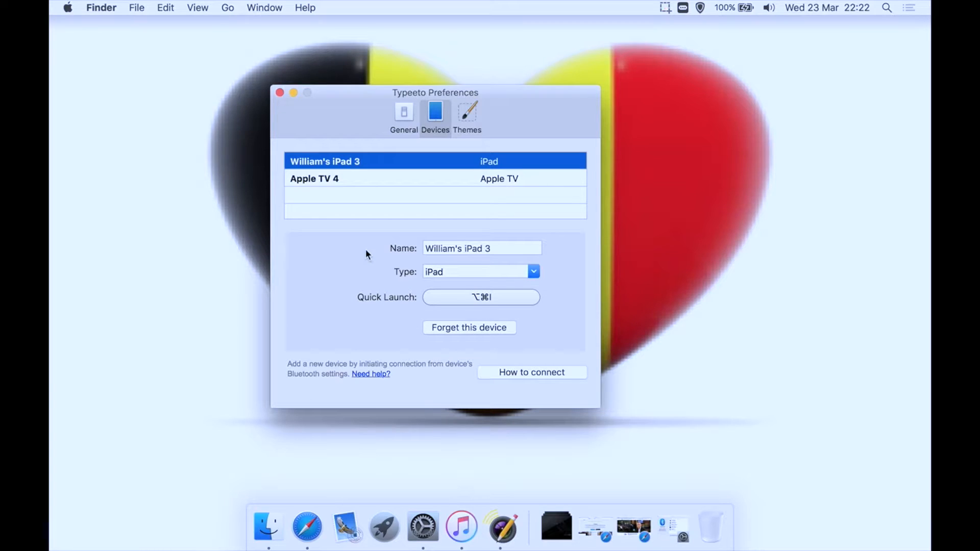
mouse_move(511, 377)
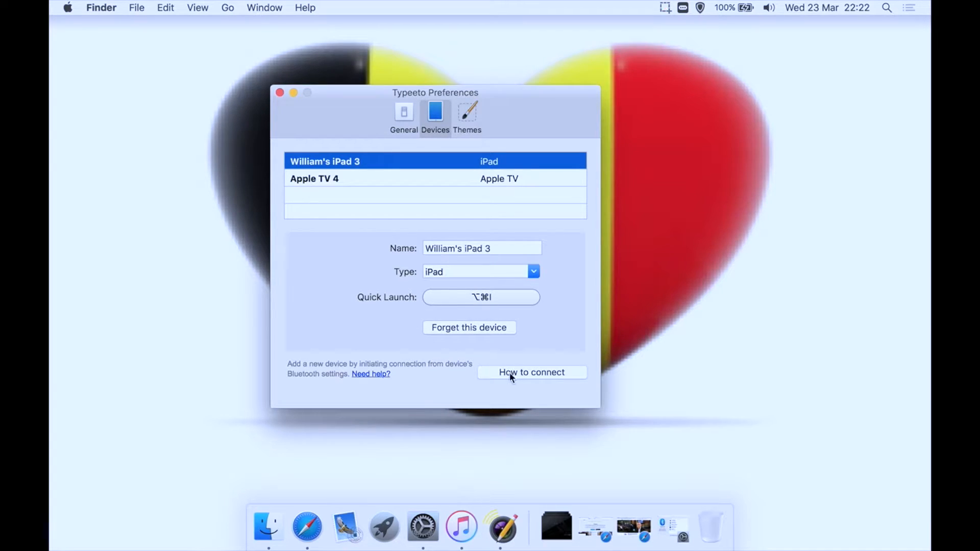
Bring up the 'How to connect' Bluetooth pairing guide from the Devices tab
click(531, 371)
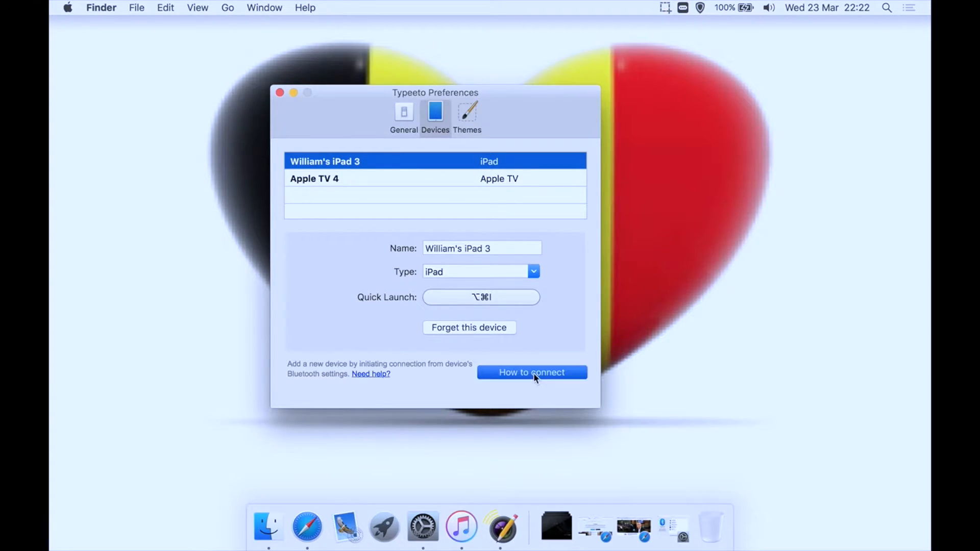
click(531, 371)
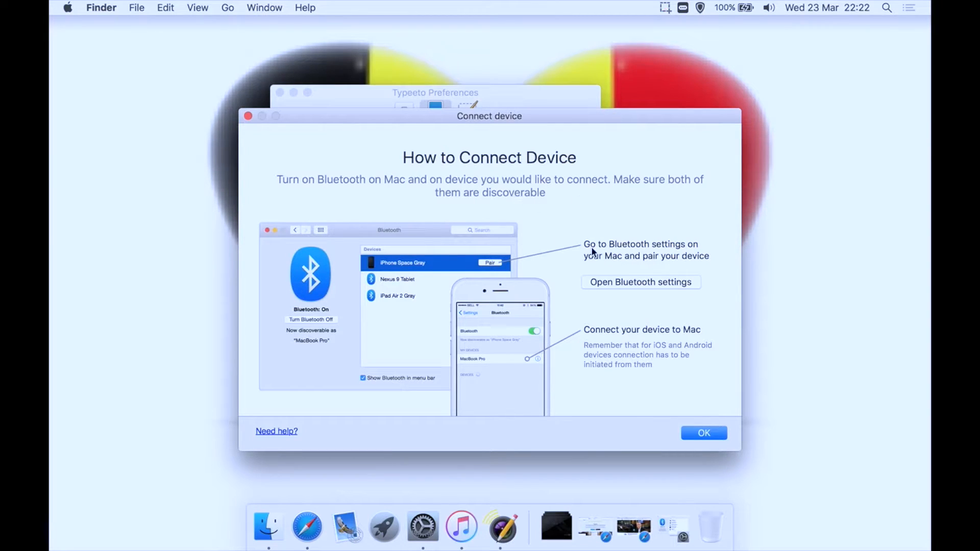
mouse_move(656, 250)
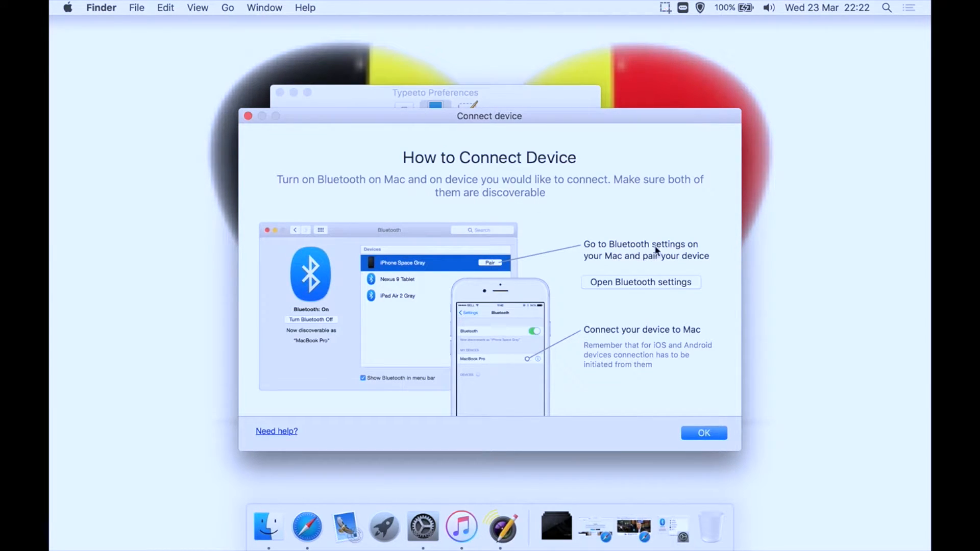
mouse_move(645, 264)
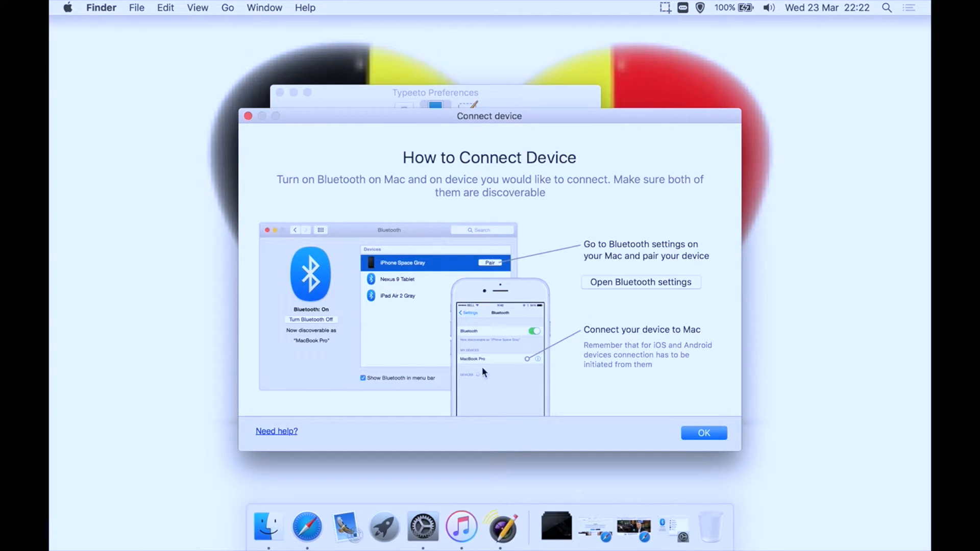
mouse_move(492, 383)
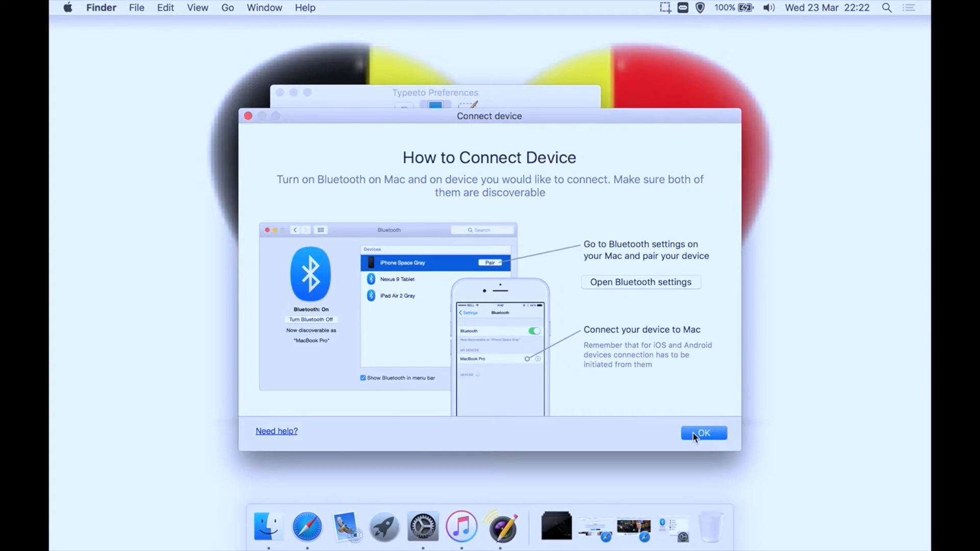
Dismiss the Connect device guide with OK before heading to the Bluetooth pane
click(702, 433)
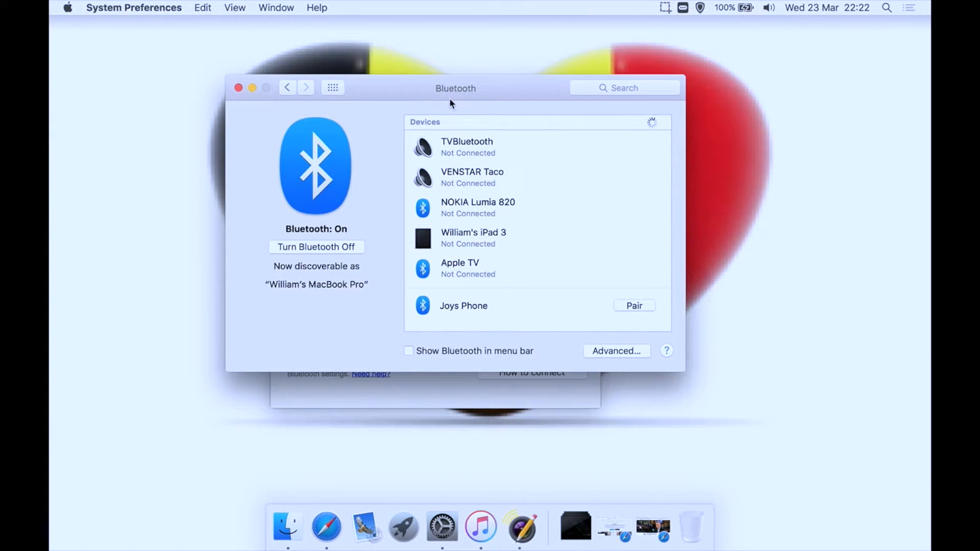
mouse_move(516, 129)
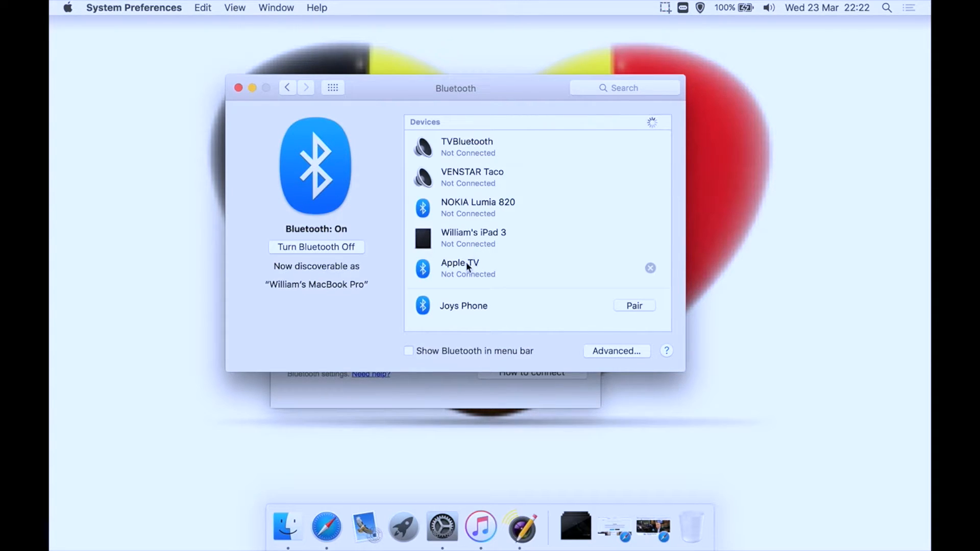
mouse_move(466, 129)
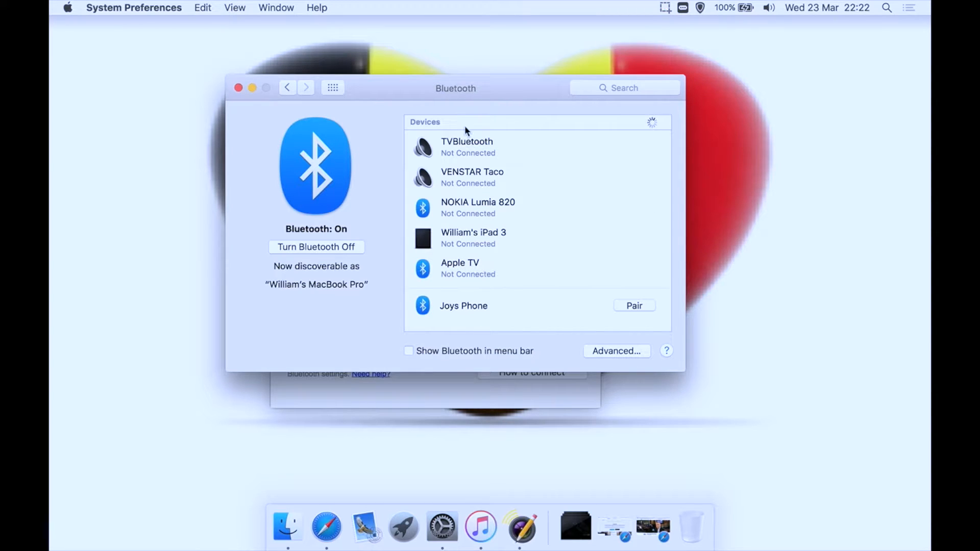
mouse_move(450, 254)
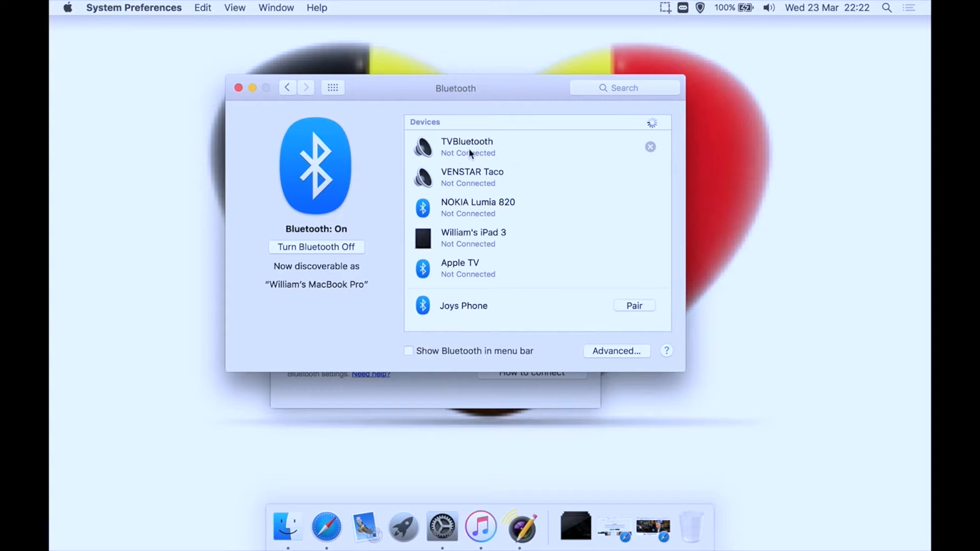
mouse_move(480, 271)
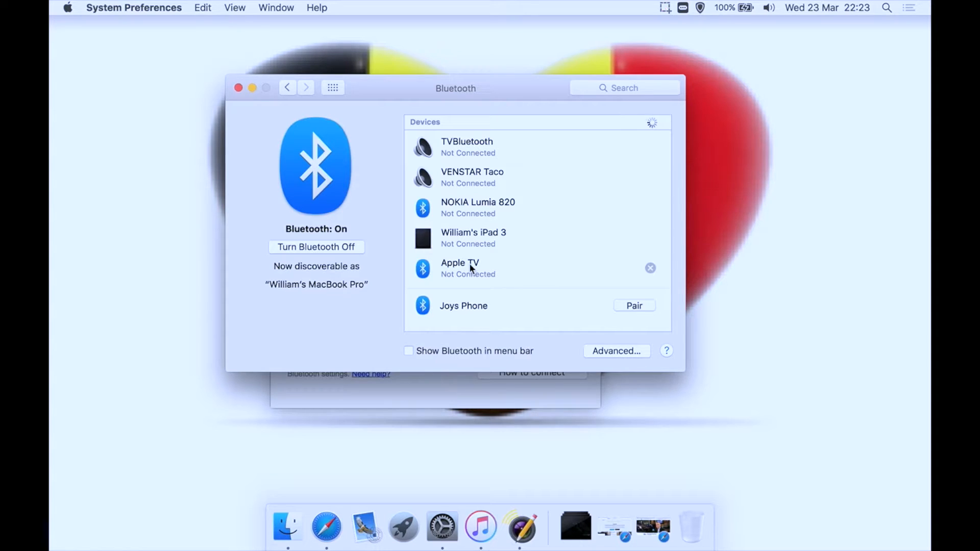
mouse_move(474, 274)
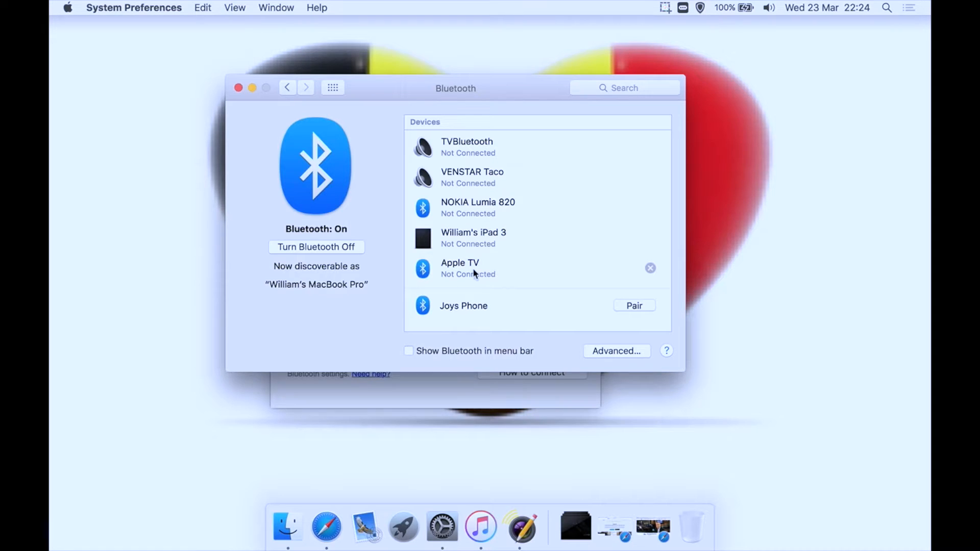
mouse_move(477, 270)
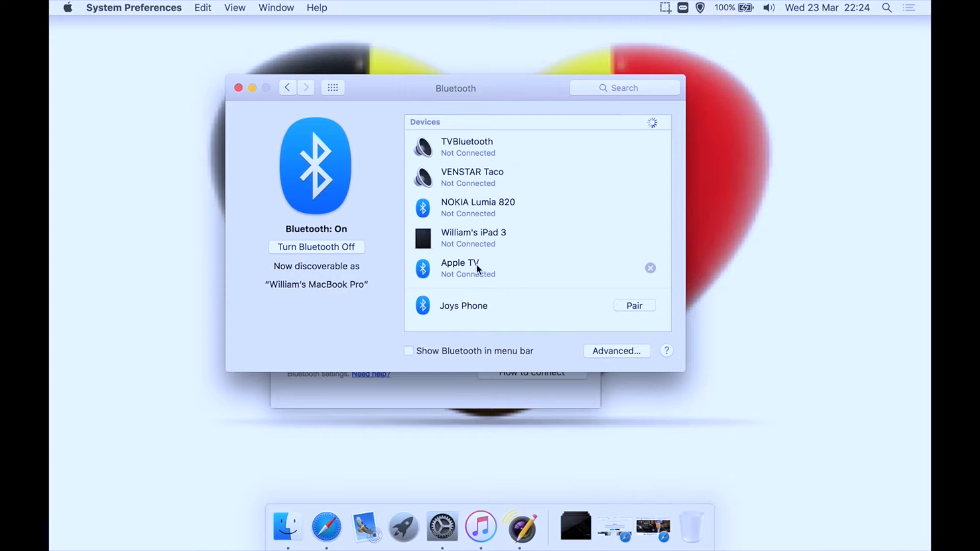
mouse_move(577, 140)
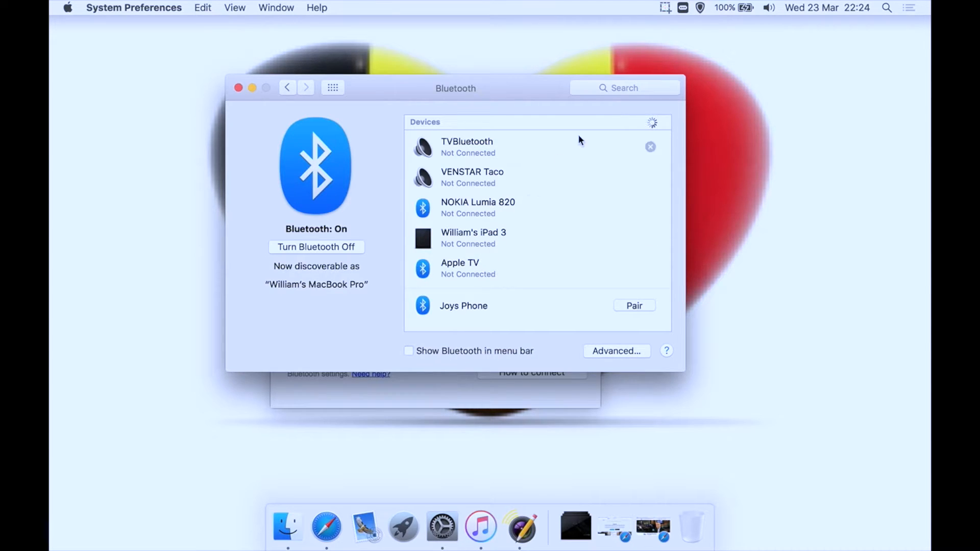
mouse_move(680, 12)
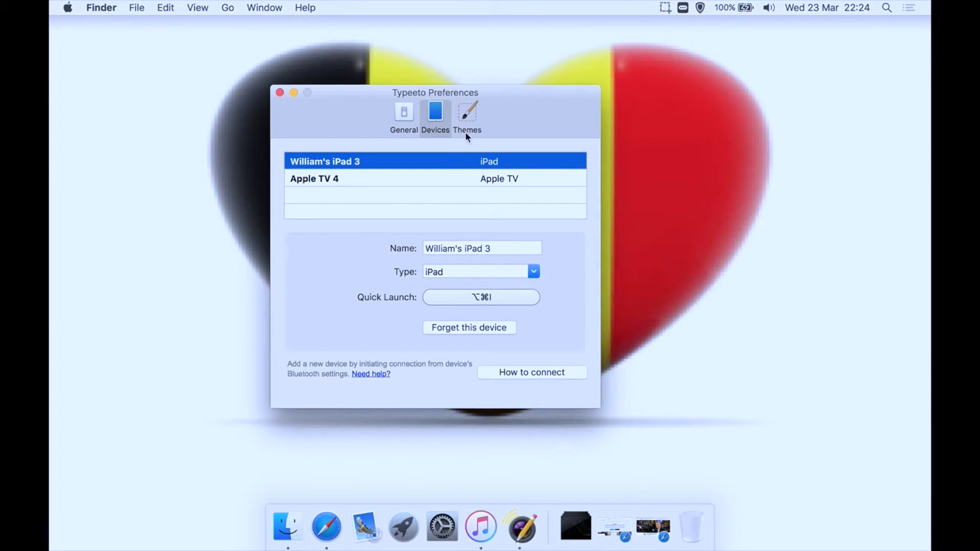
mouse_move(313, 252)
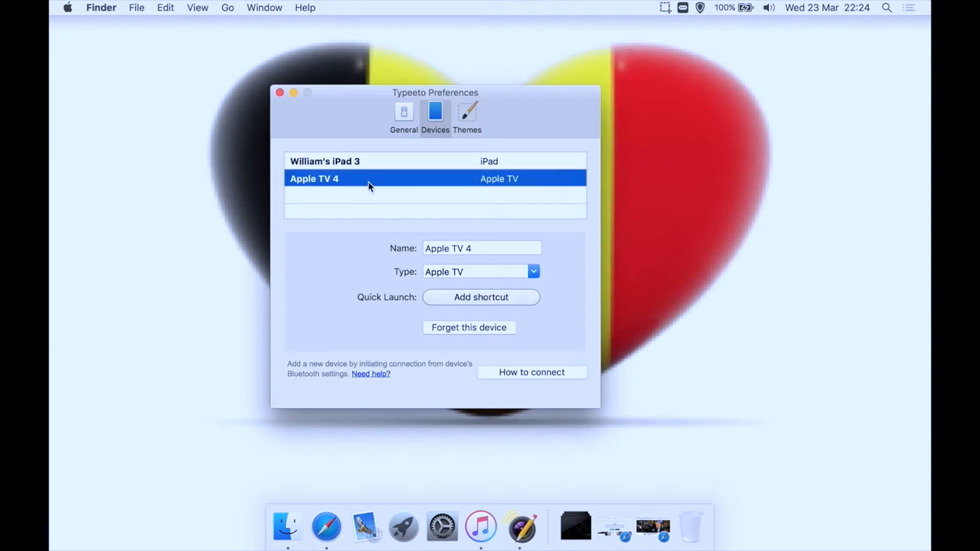
mouse_move(341, 260)
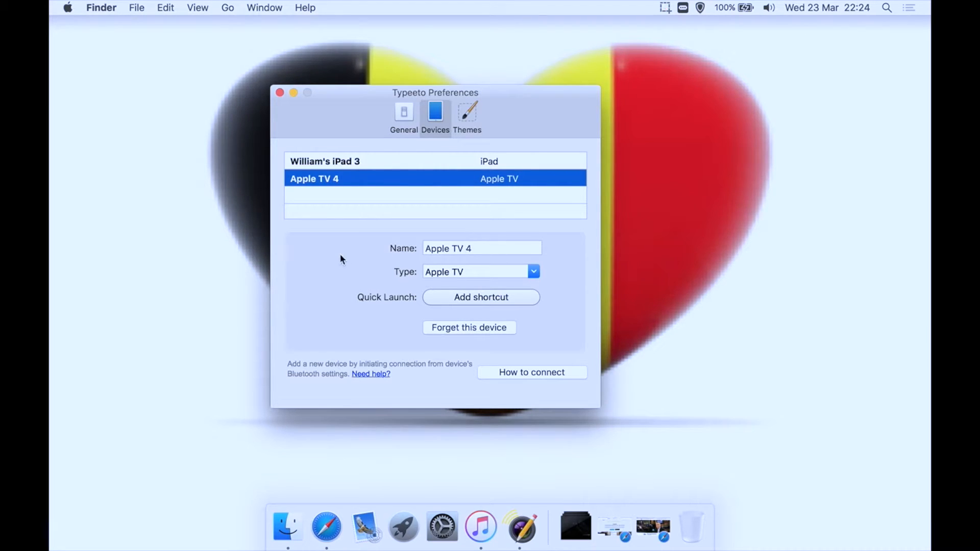
mouse_move(416, 277)
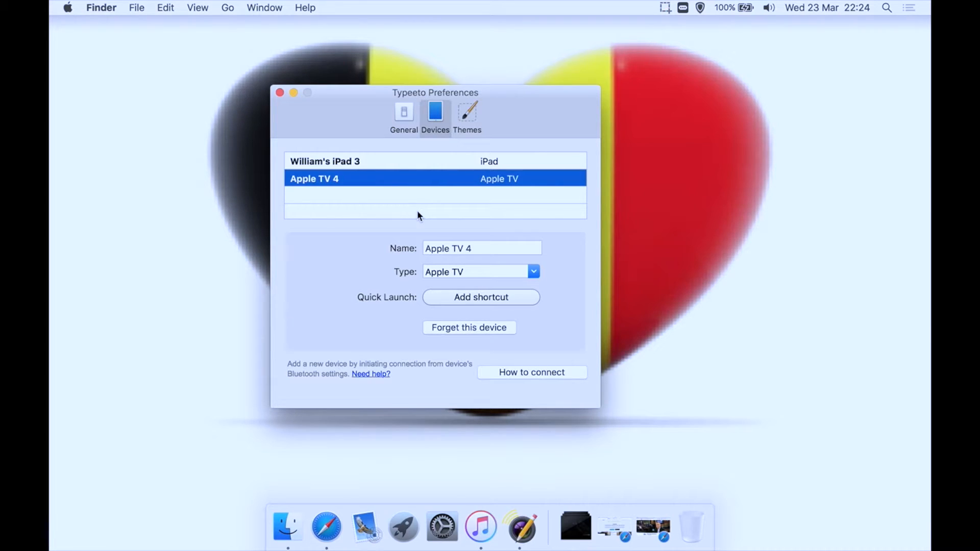
Make Apple TV 4 the typing target, then show the paired iPad's details and shortcut
click(683, 7)
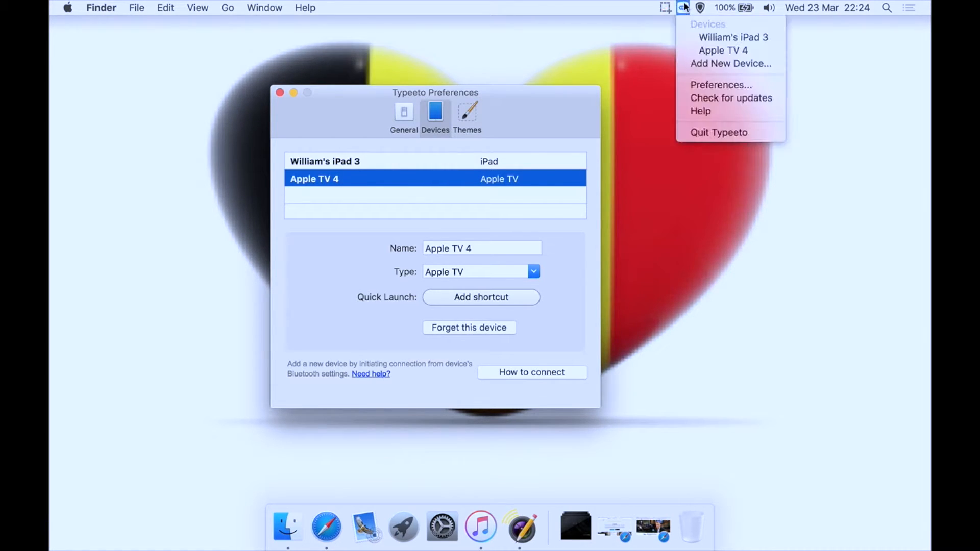
mouse_move(722, 50)
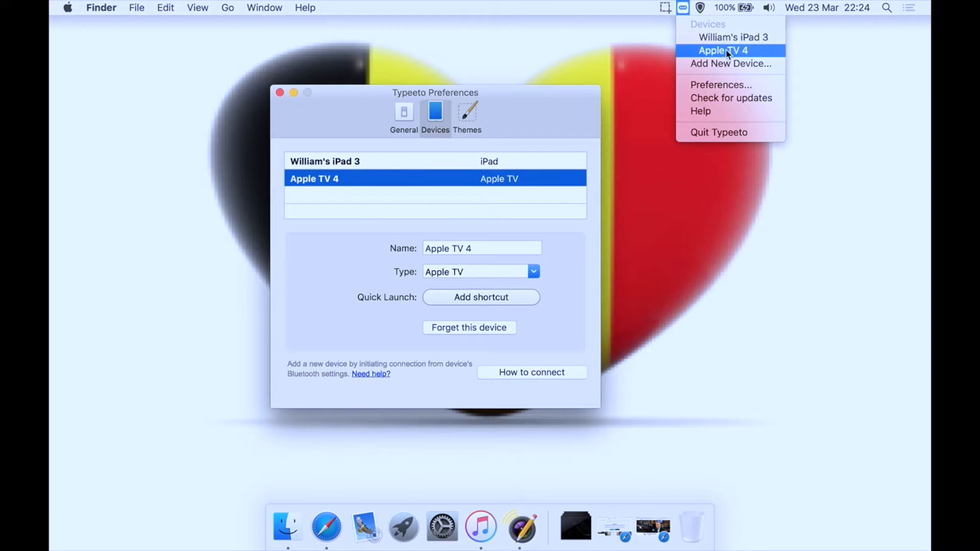
click(681, 7)
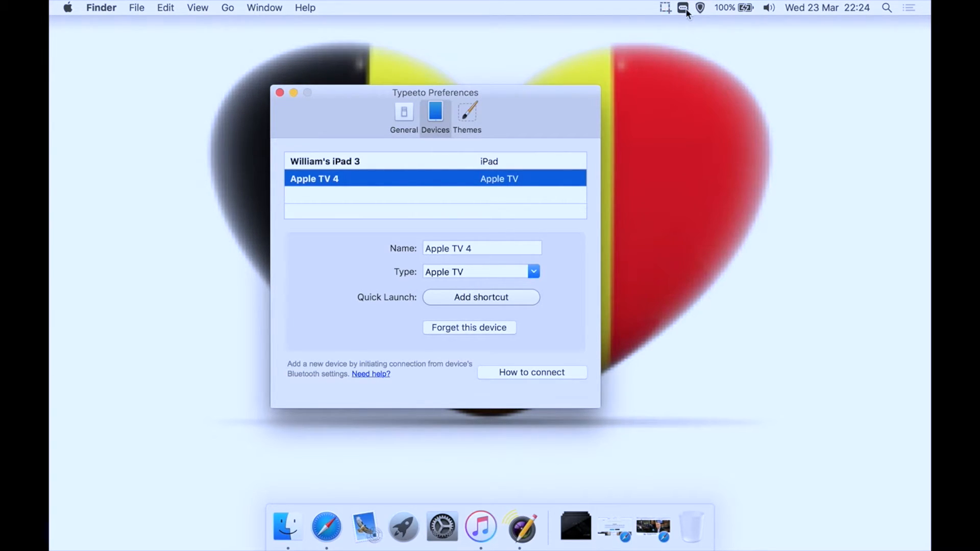
mouse_move(473, 314)
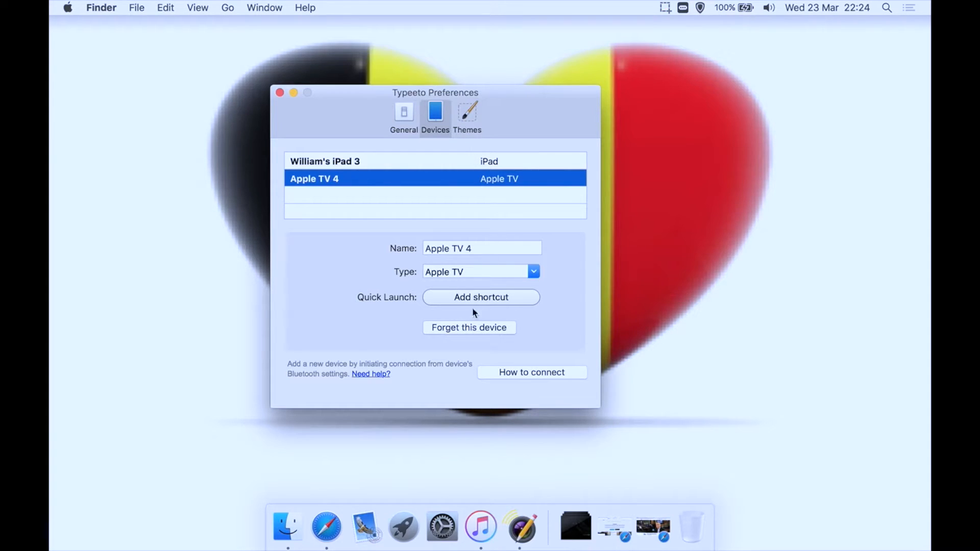
click(324, 161)
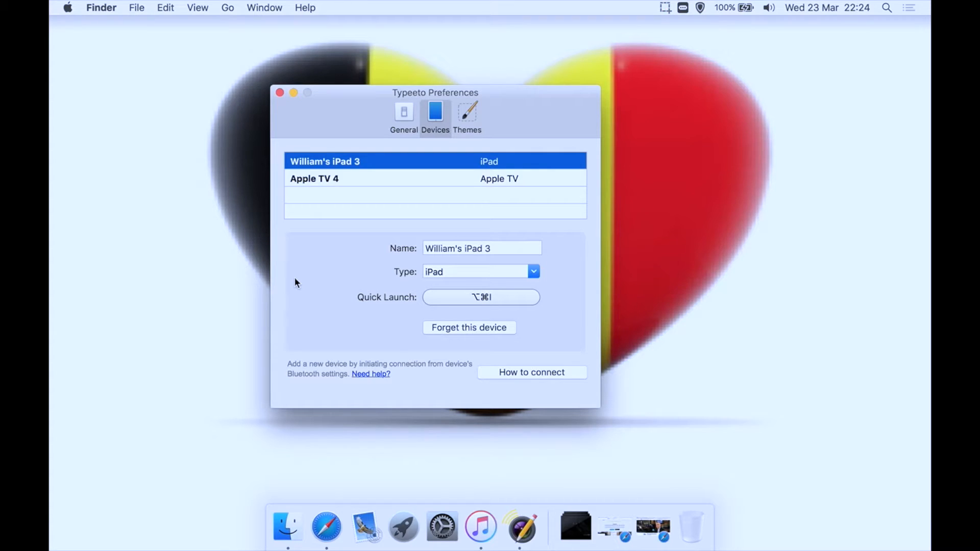
mouse_move(308, 259)
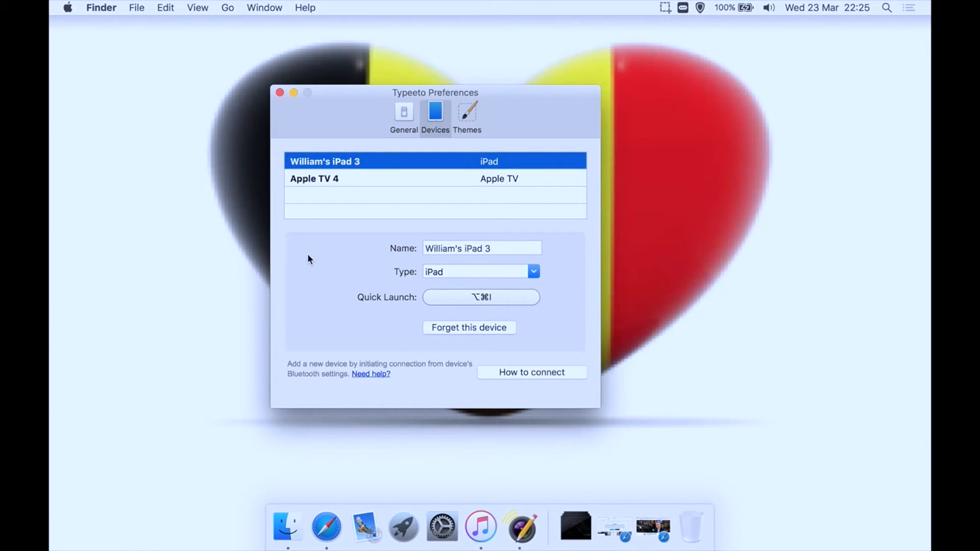
mouse_move(392, 273)
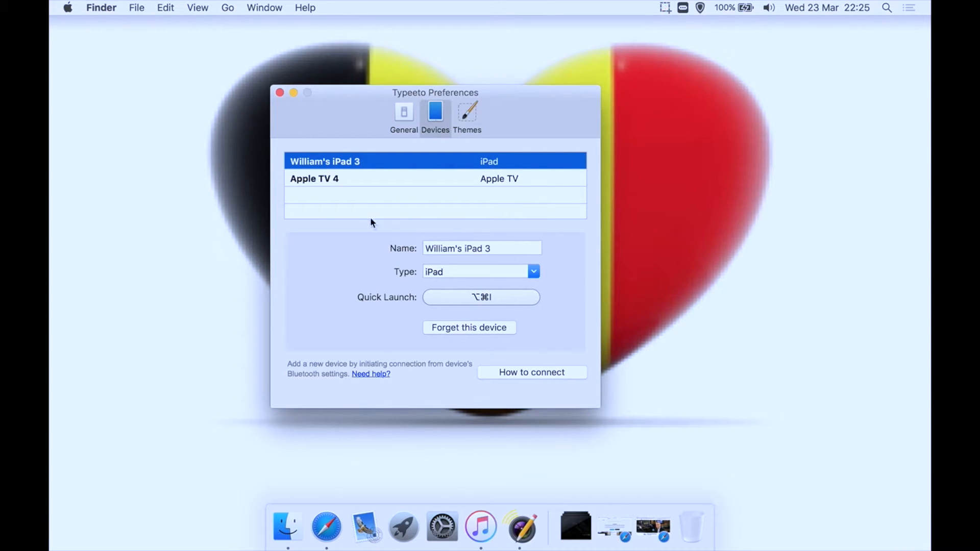
mouse_move(470, 388)
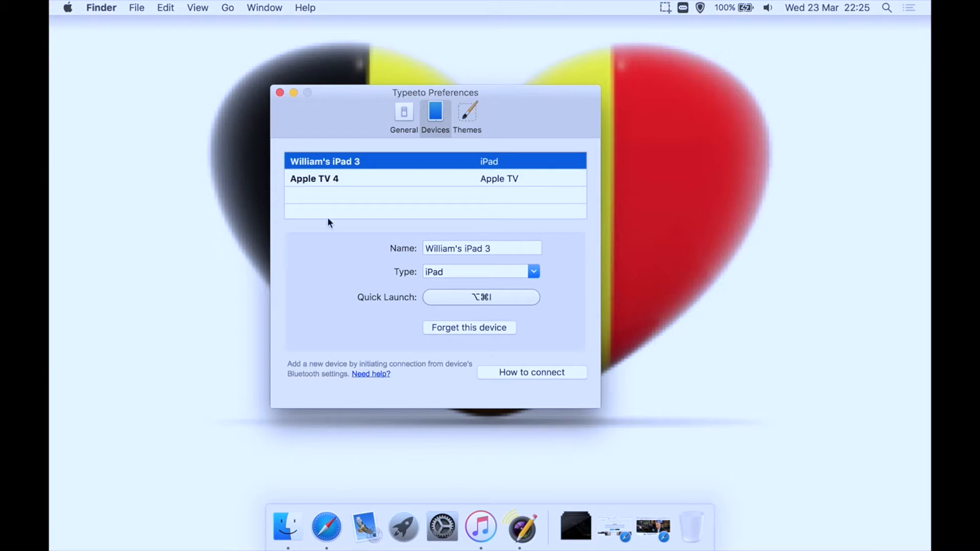
mouse_move(335, 255)
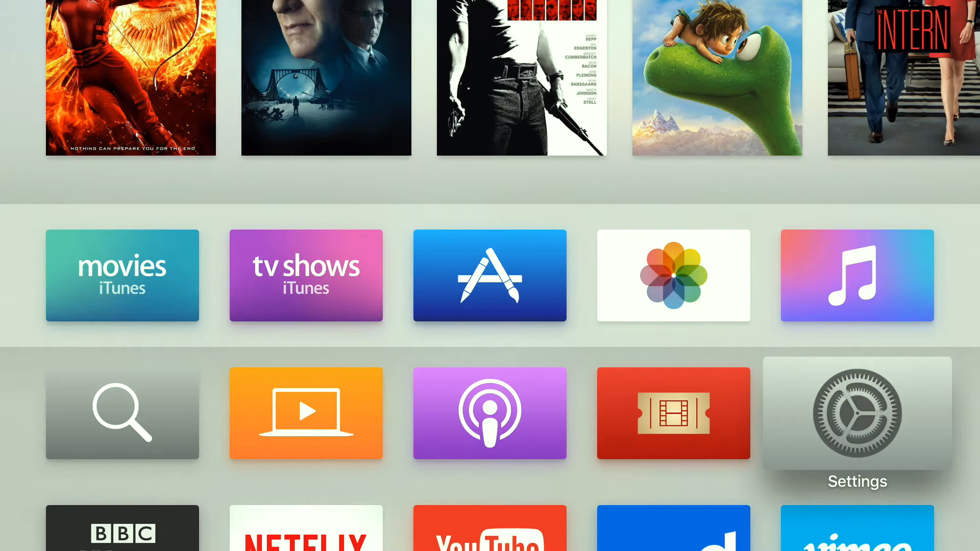
In Apple TV Settings > System, check Software Updates and acknowledge the up-to-date notice
click(856, 413)
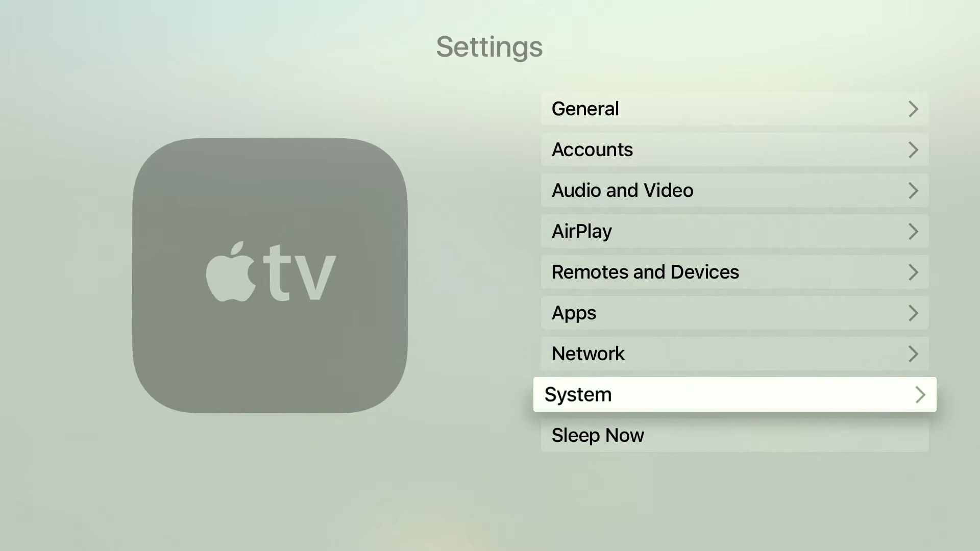
click(735, 394)
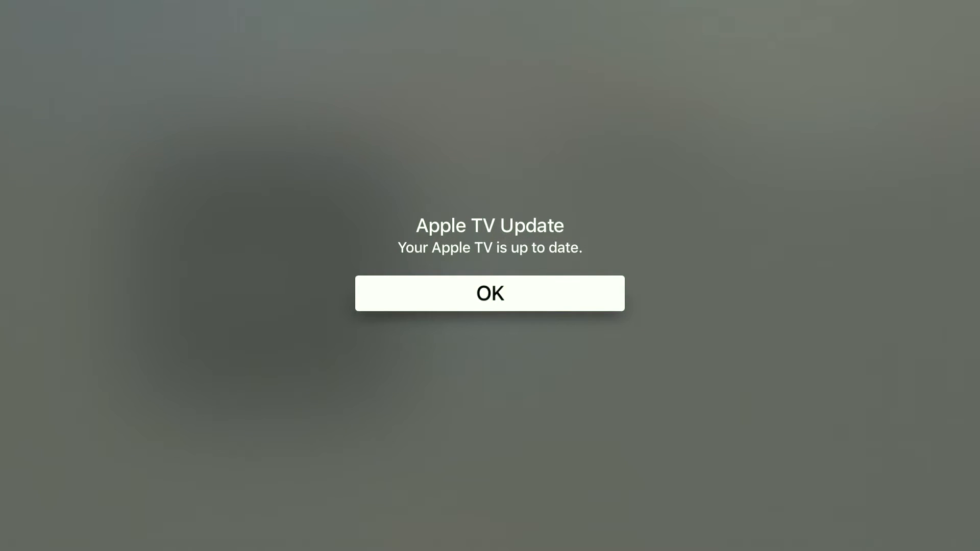
click(489, 293)
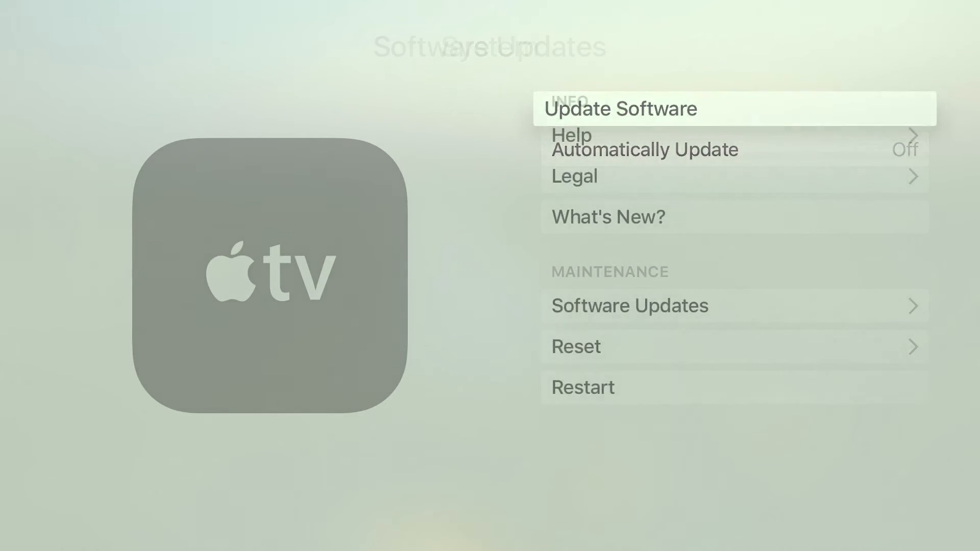
Go back to the settings list, visit General, then return toward the home screen
key(Menu)
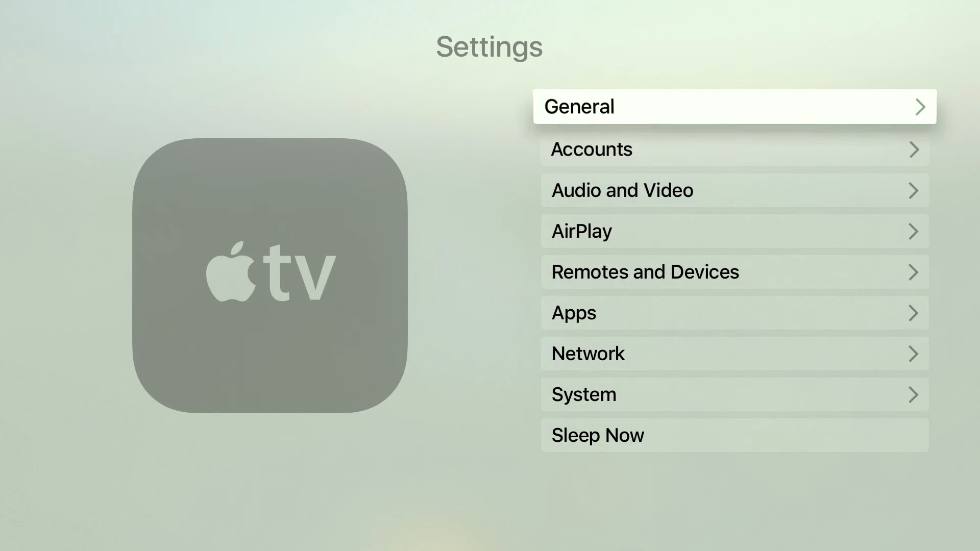
click(733, 106)
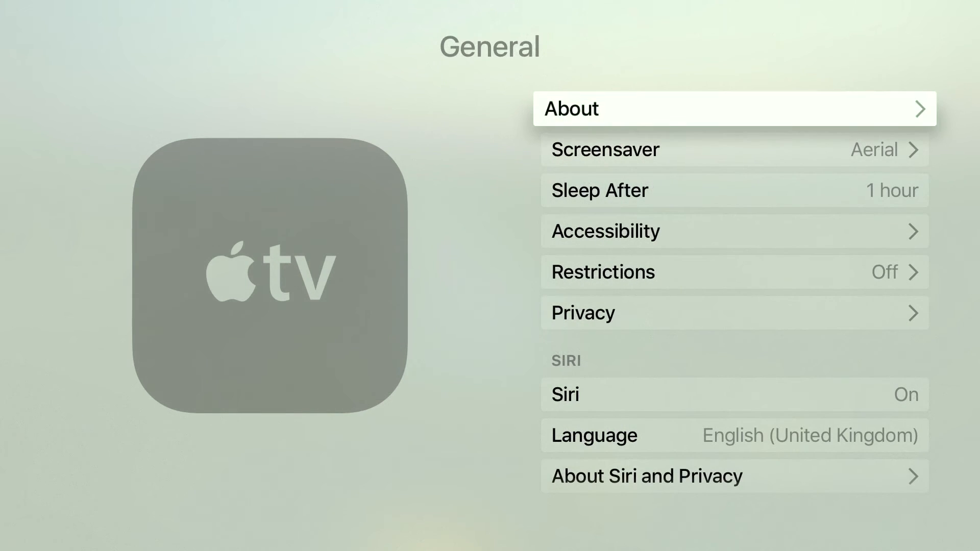
click(734, 109)
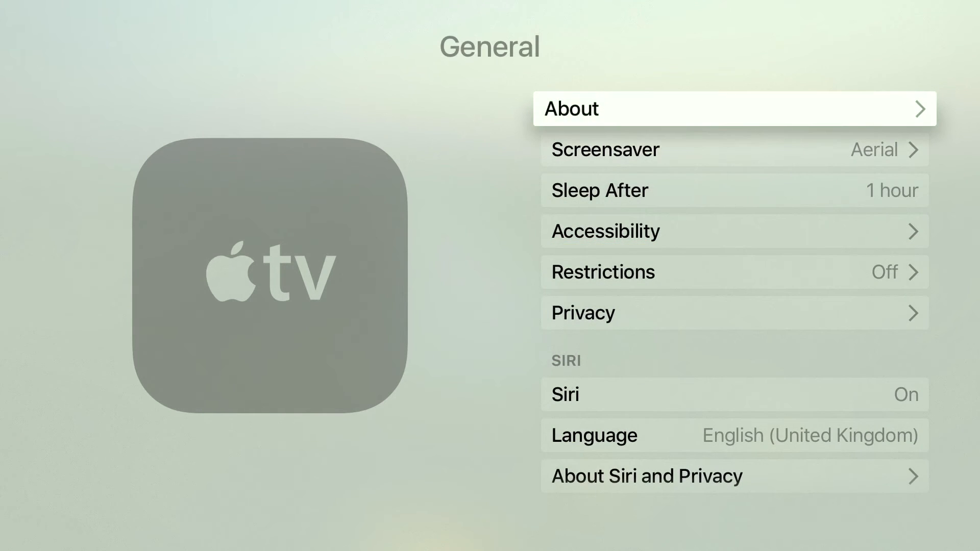
key(menu)
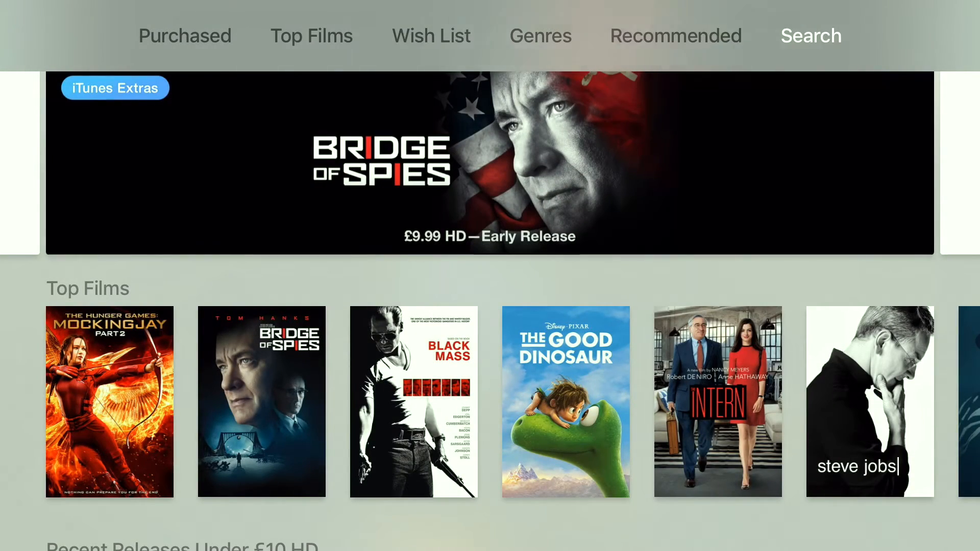
Enter the Films app's search screen, ready for keyboard input from the Mac
click(810, 36)
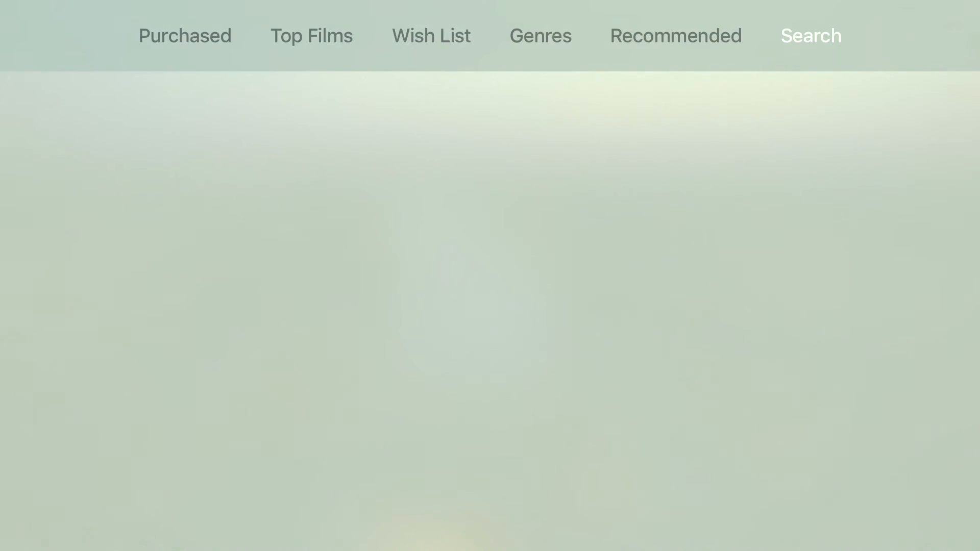
click(809, 35)
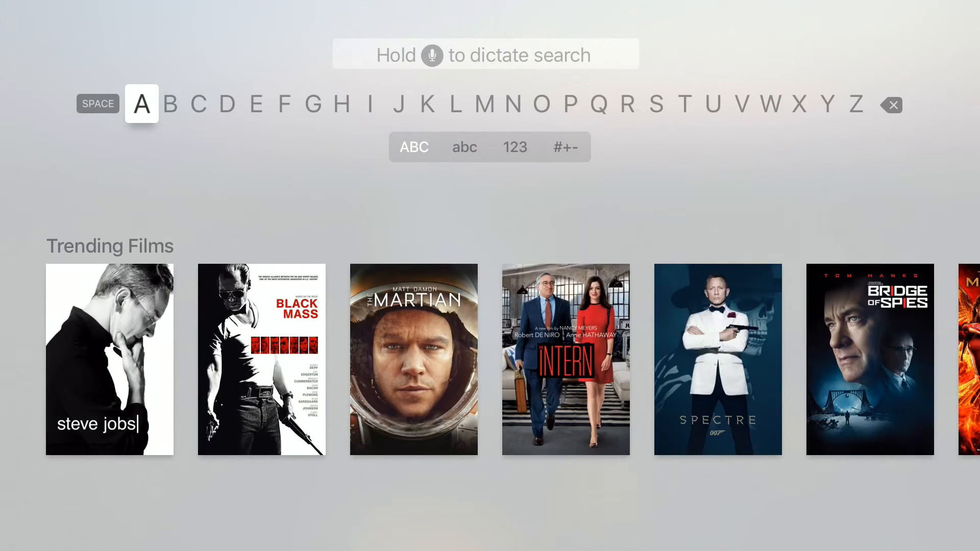
click(664, 7)
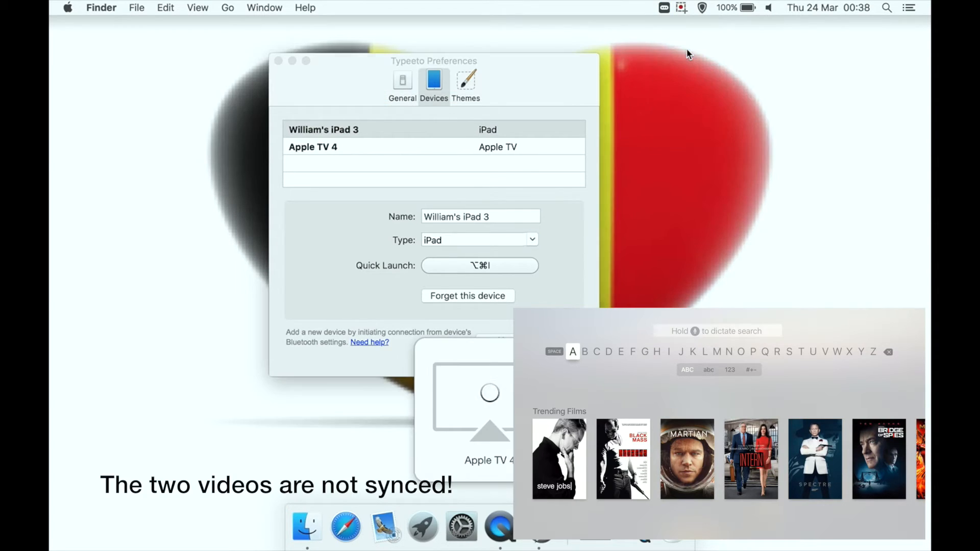
mouse_move(470, 407)
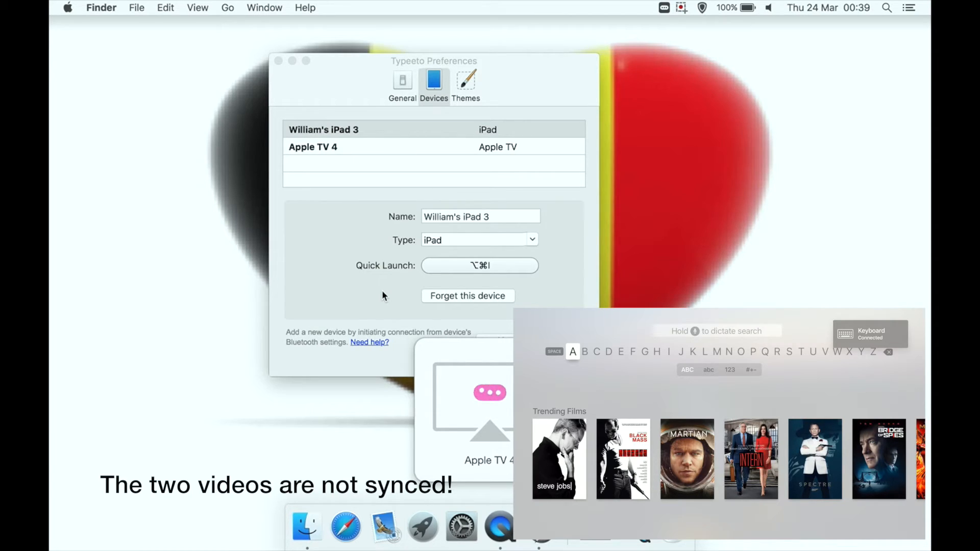
Search 'friday the 1' from the Mac keyboard via Typeeto, clear it, then start 'Ha'
text(frida)
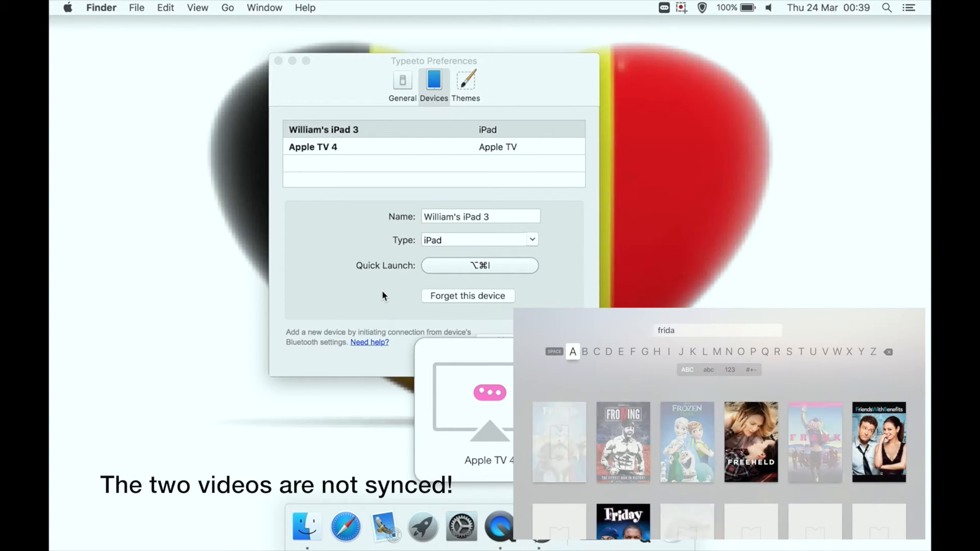
text(friday the 13th)
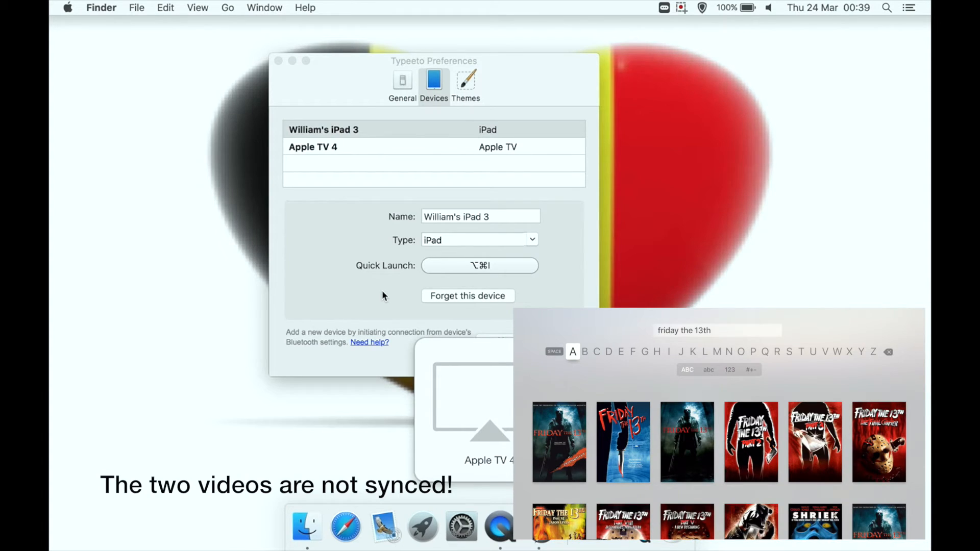
key(backspace)
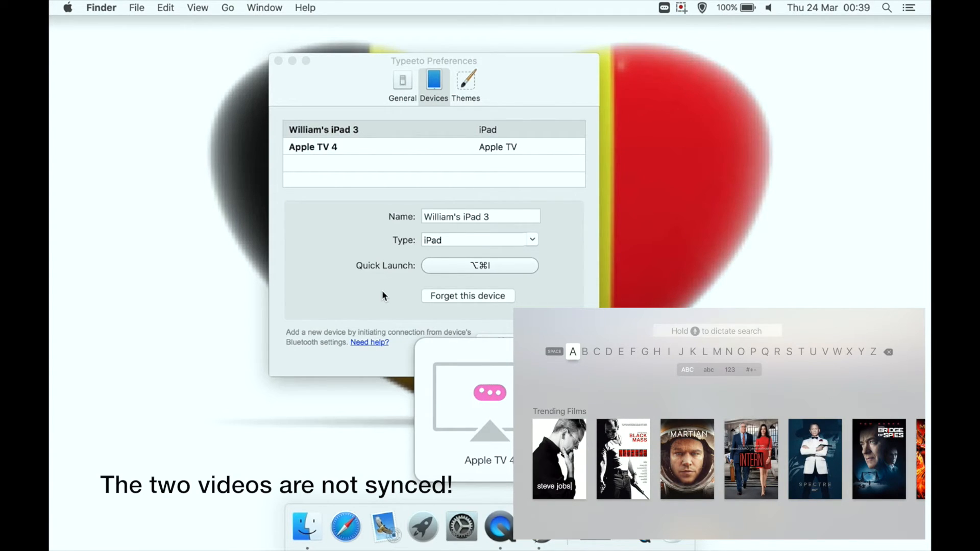
text(Ha)
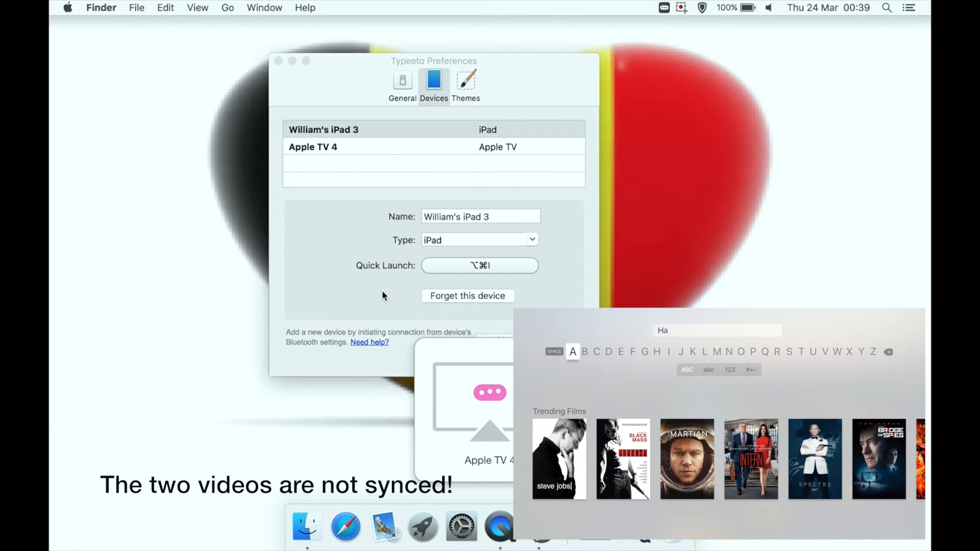